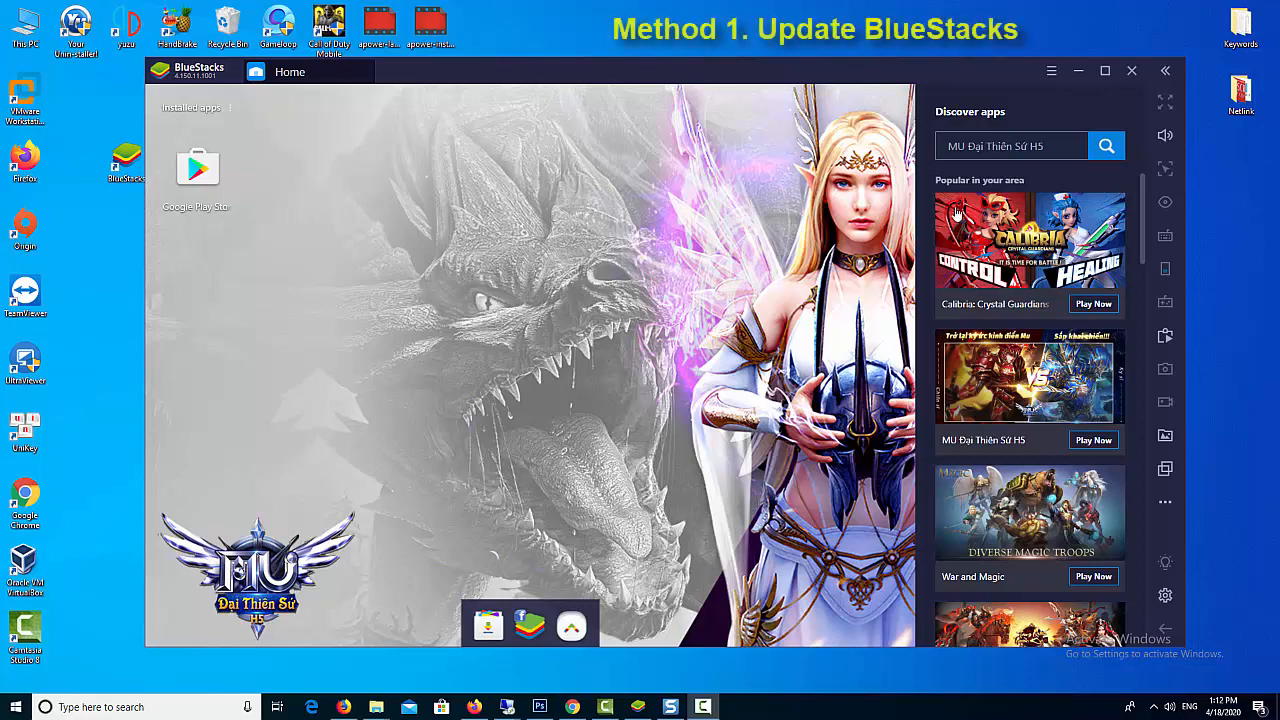
Step: From Settings > About, check the installed version and start downloading the v4.190.0.5002 update
click(1052, 72)
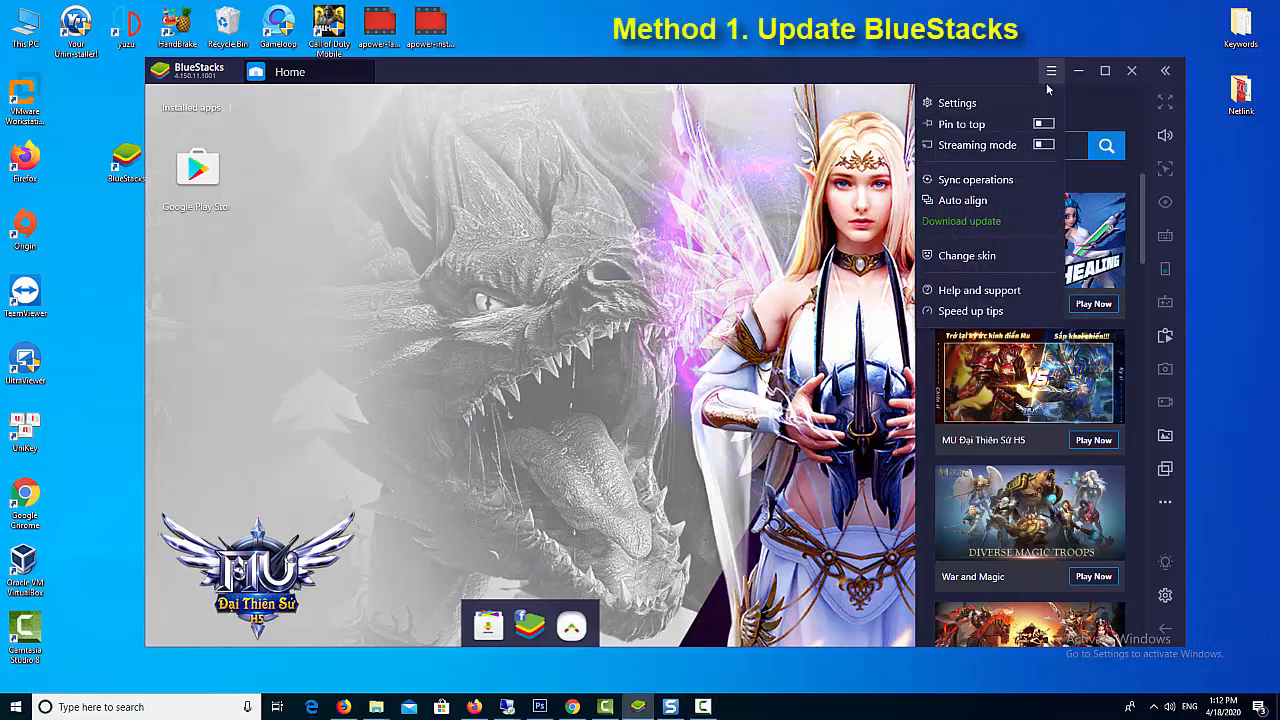
click(956, 104)
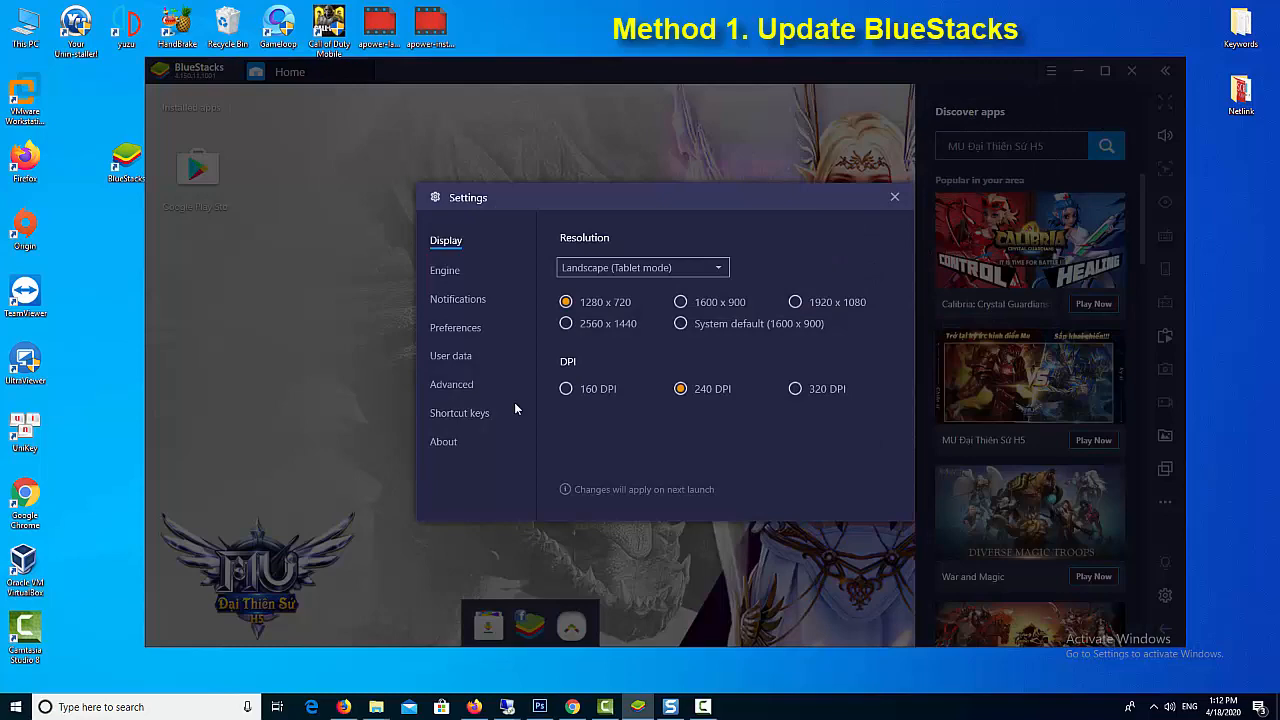
click(444, 442)
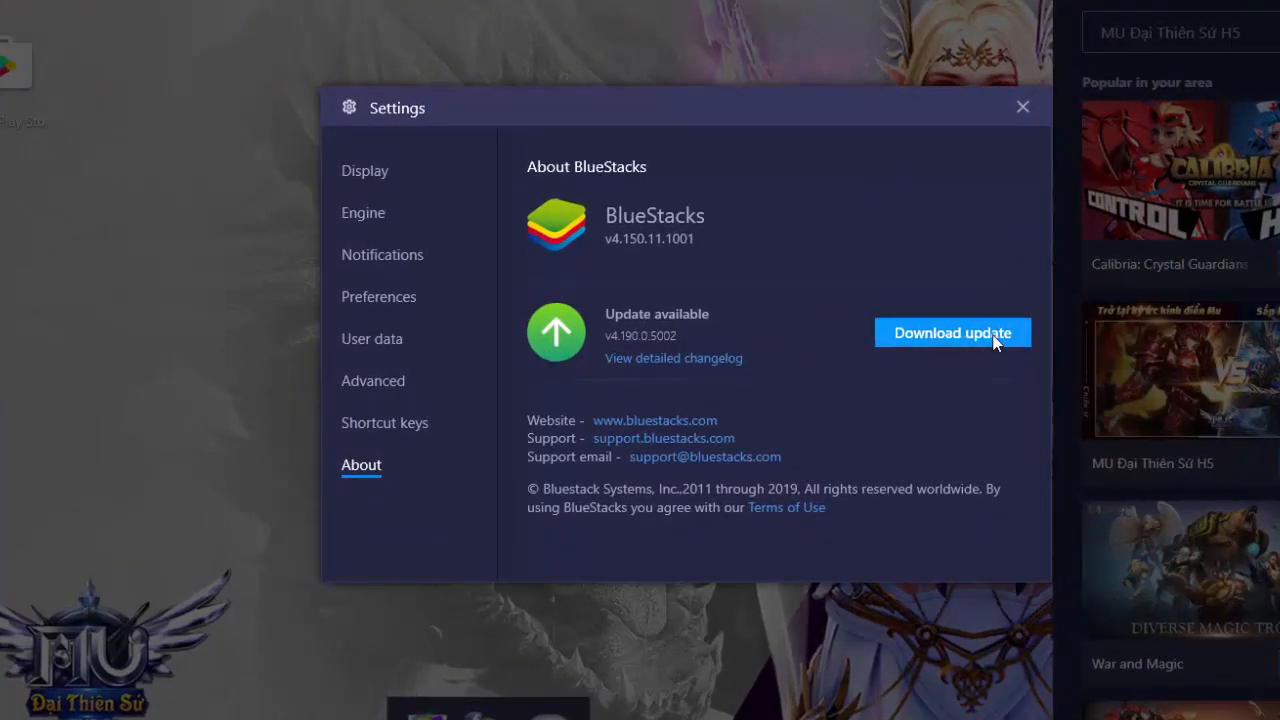
click(952, 332)
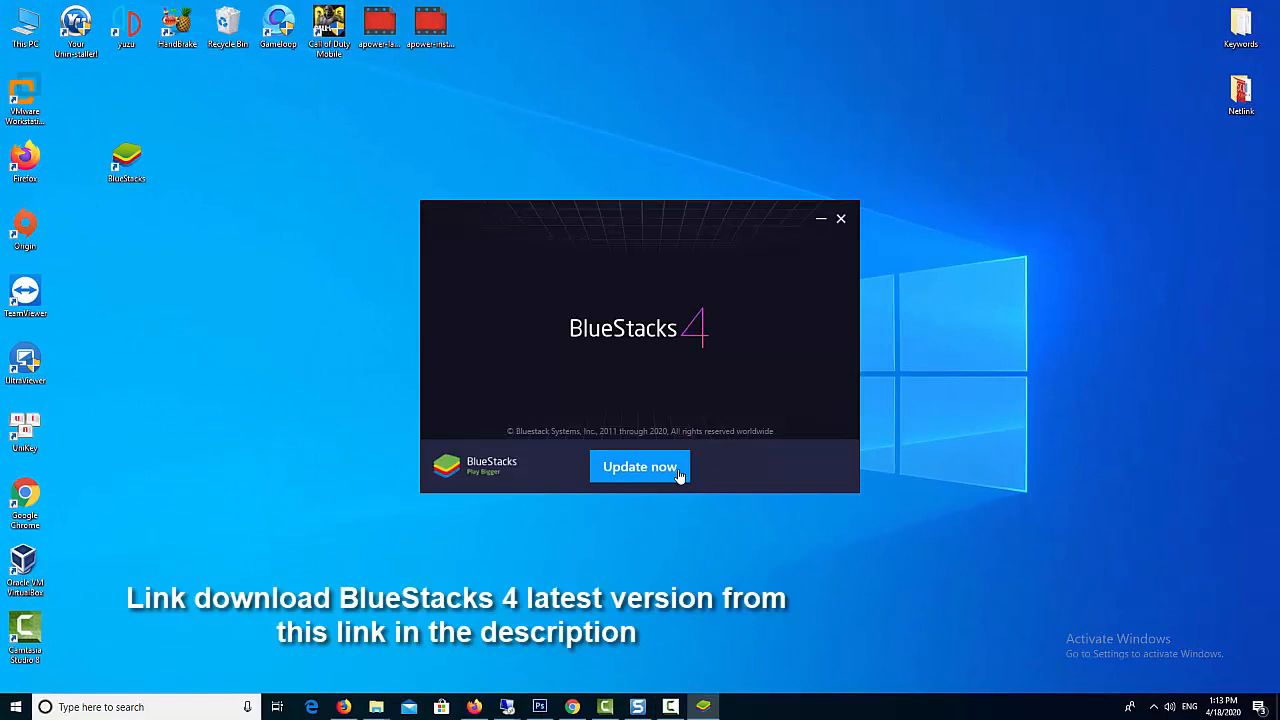
Step: Run Update now in the BlueStacks 4 updater to install the new version
click(640, 466)
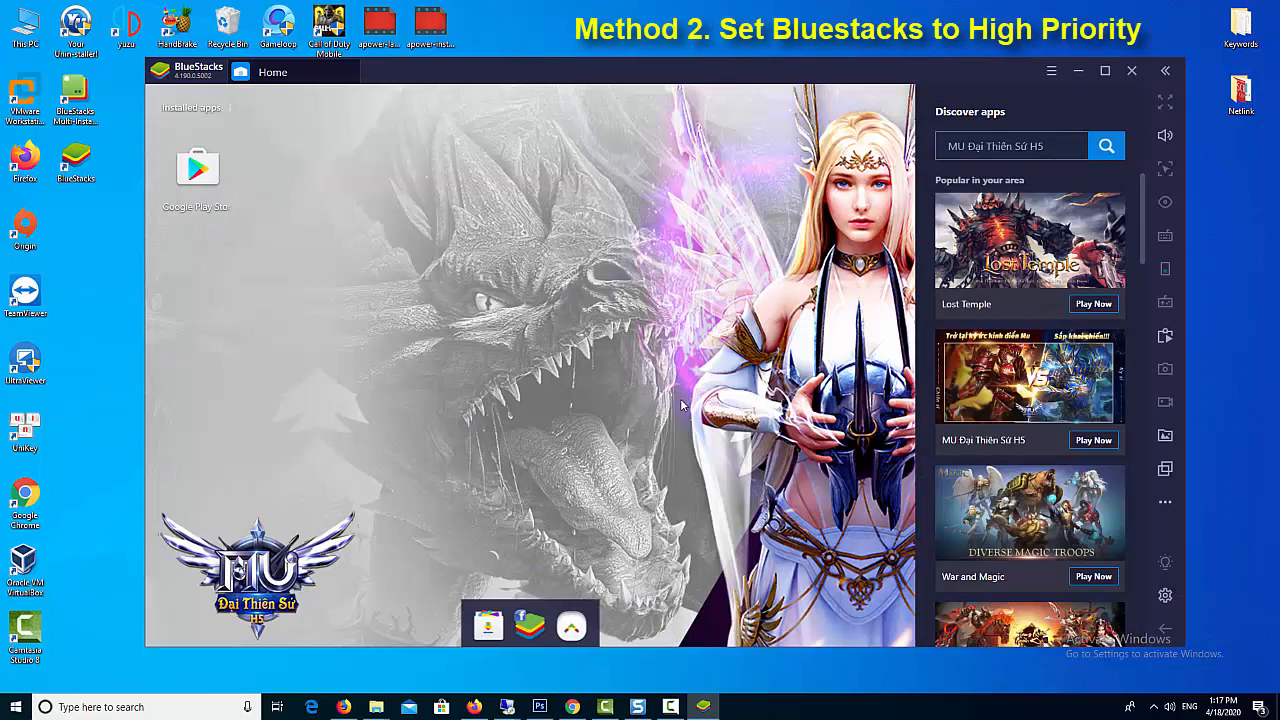
mouse_move(676, 414)
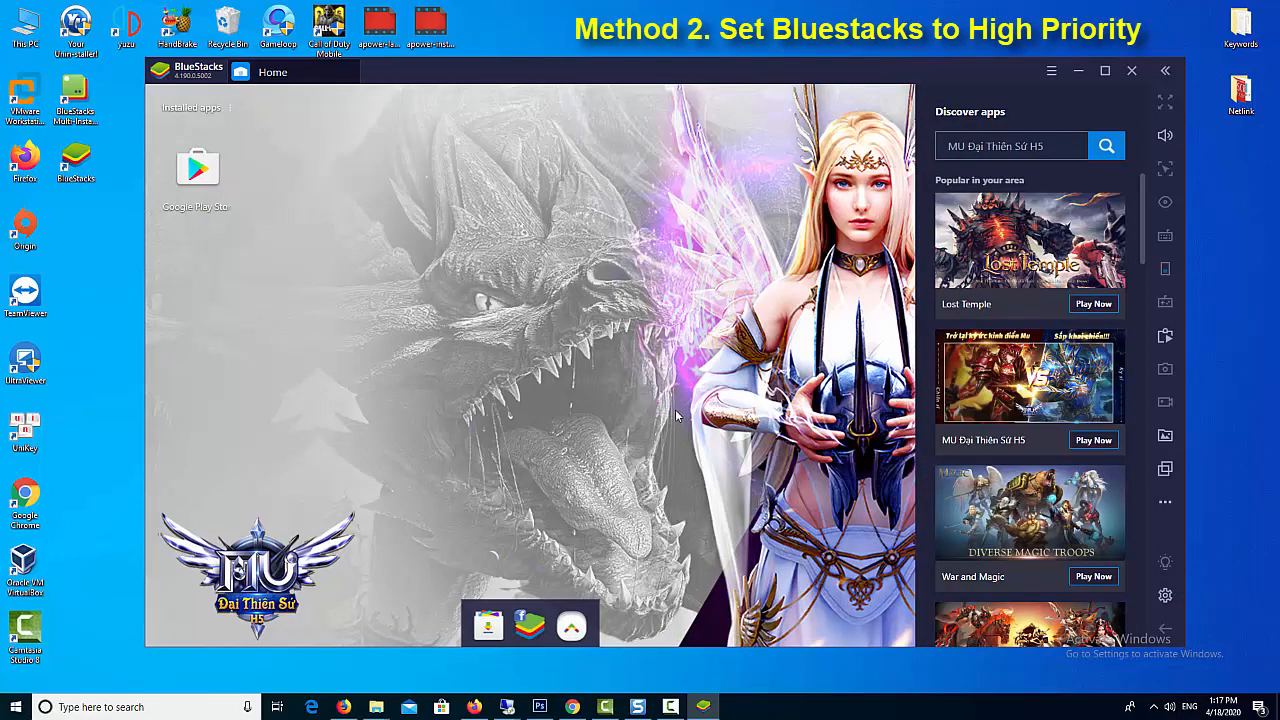
Step: Launch Task Manager from the taskbar and show the Details list of running processes
right_click(704, 708)
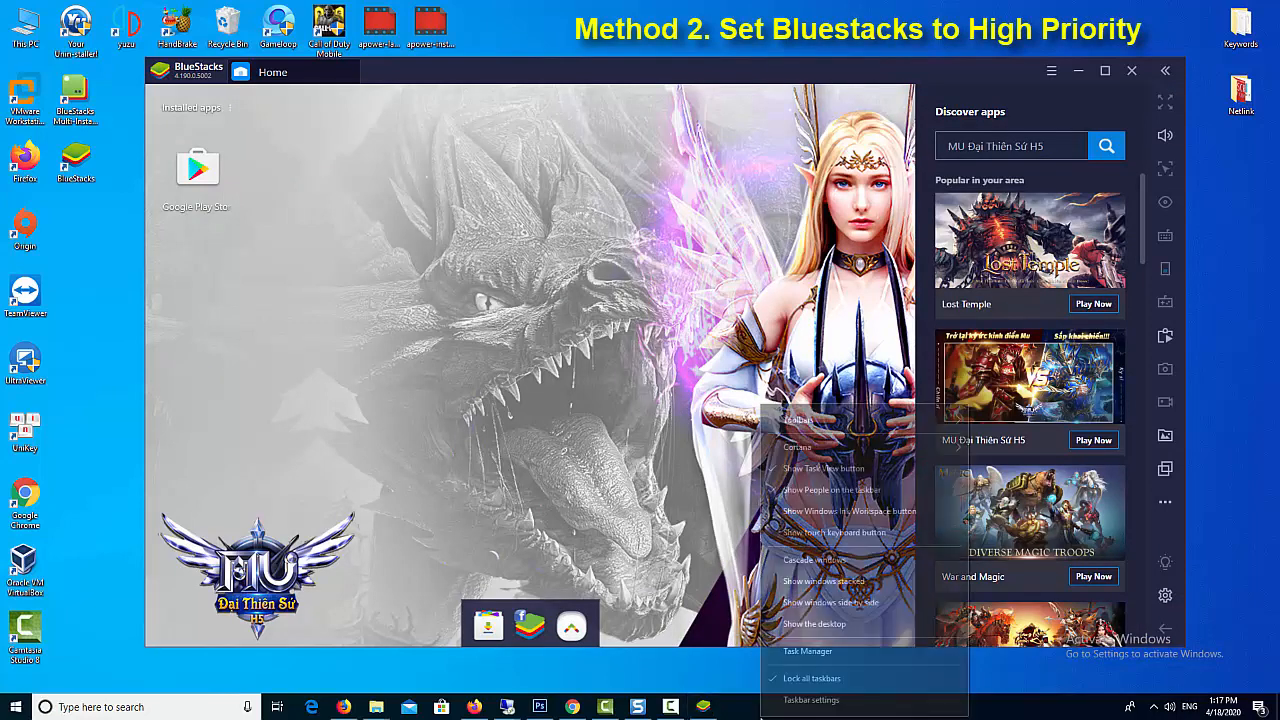
click(808, 652)
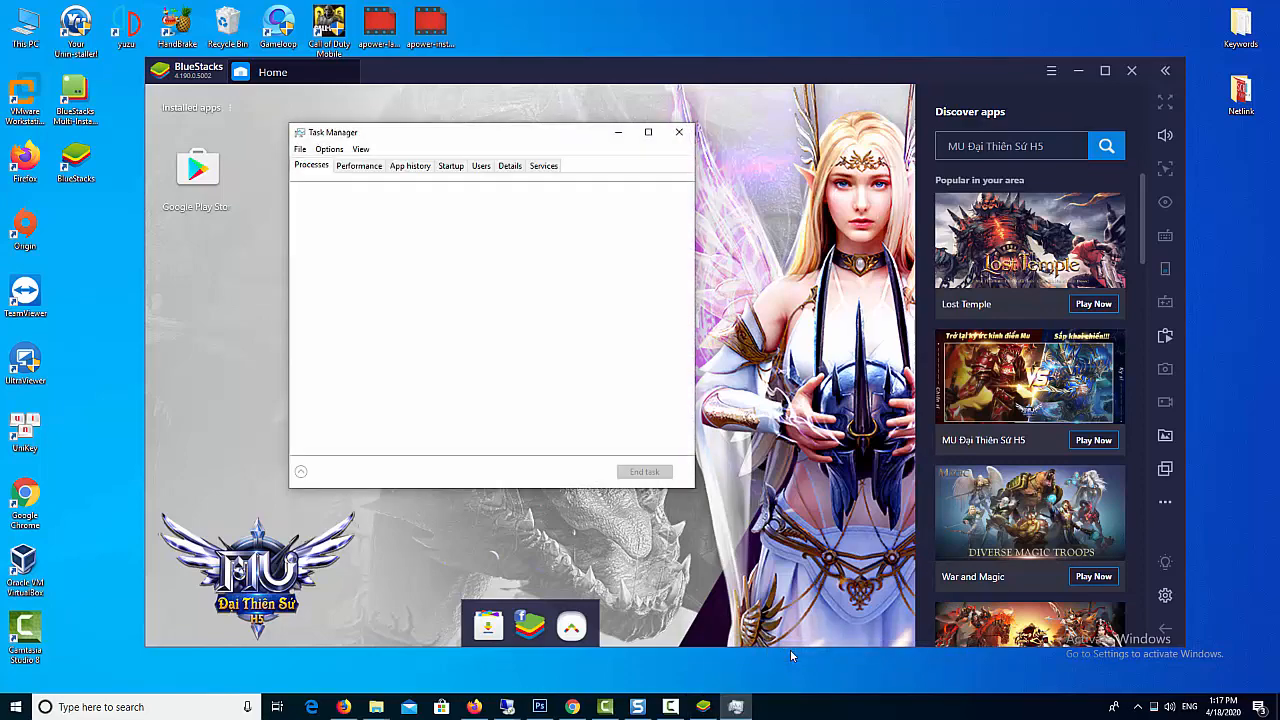
click(300, 472)
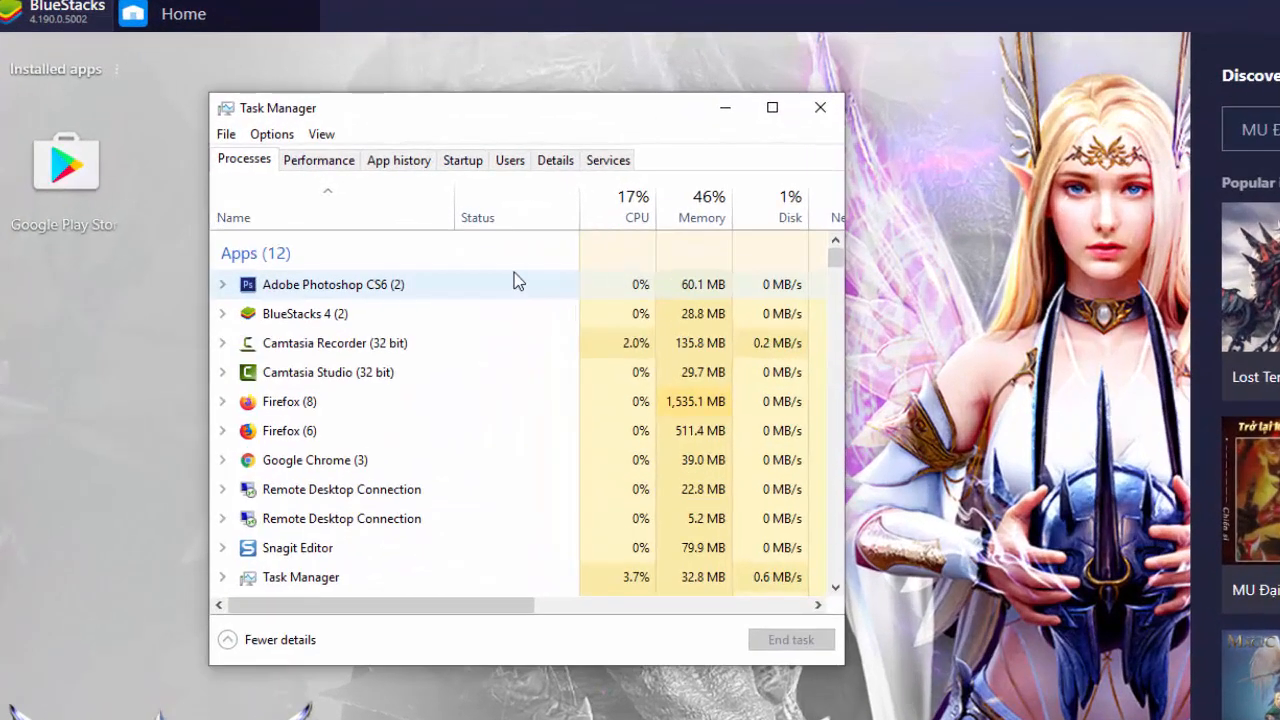
click(510, 160)
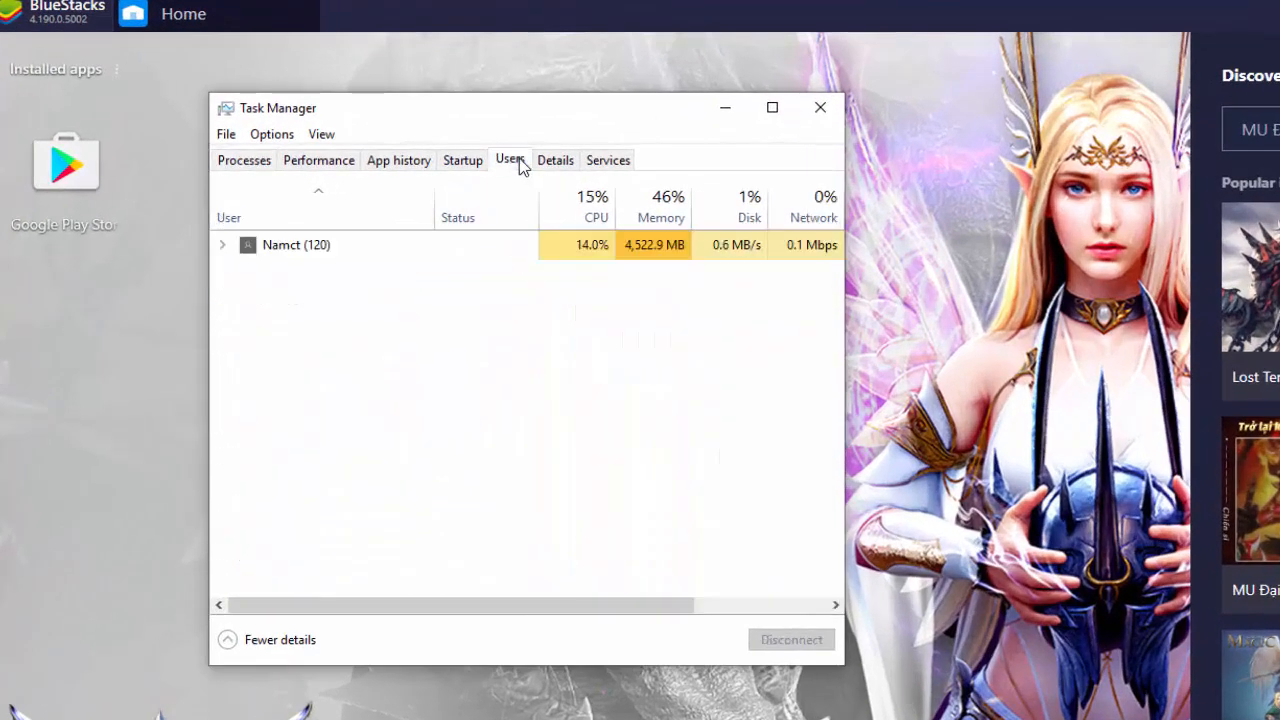
click(556, 160)
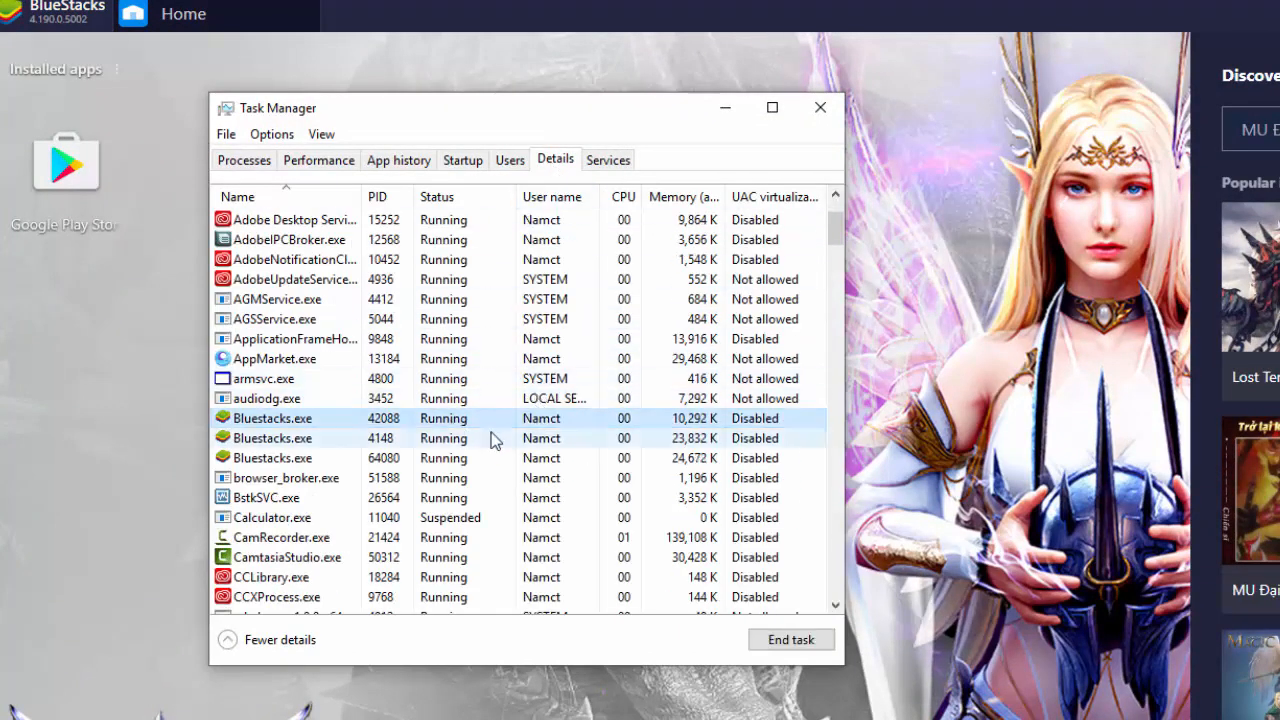
Step: Set each Bluestacks.exe process to High priority and confirm the change
right_click(272, 418)
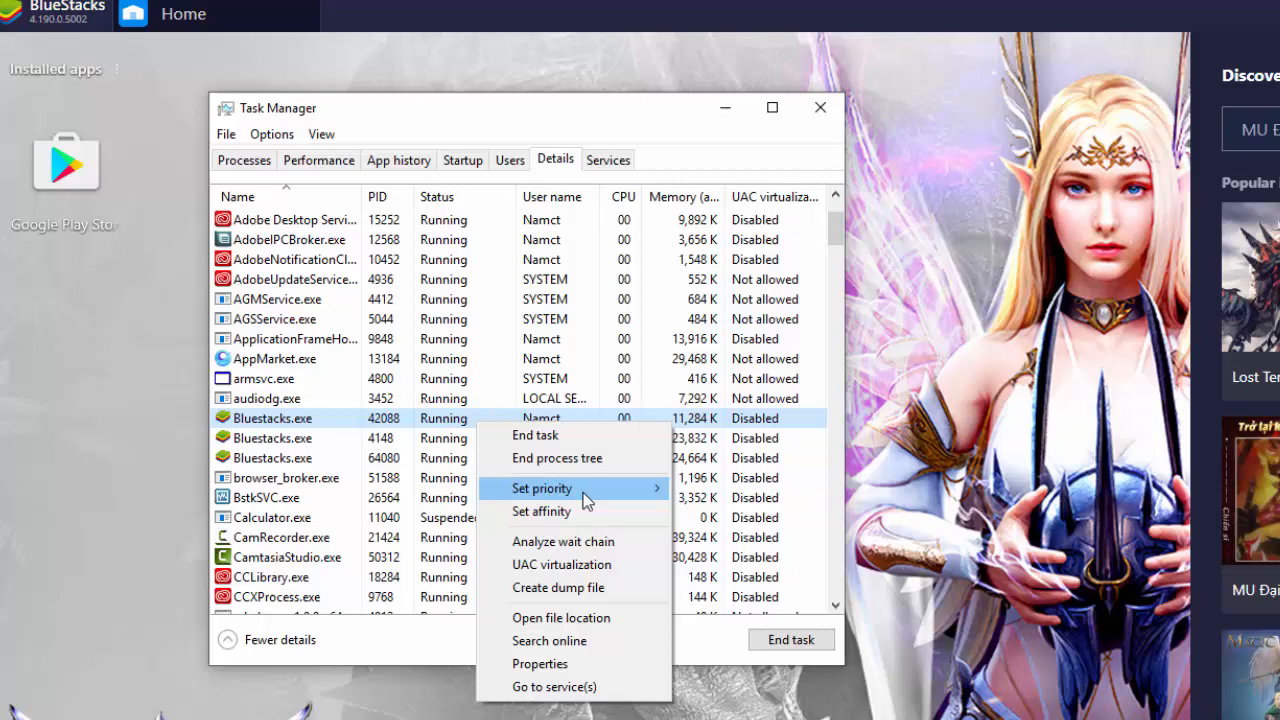
click(542, 488)
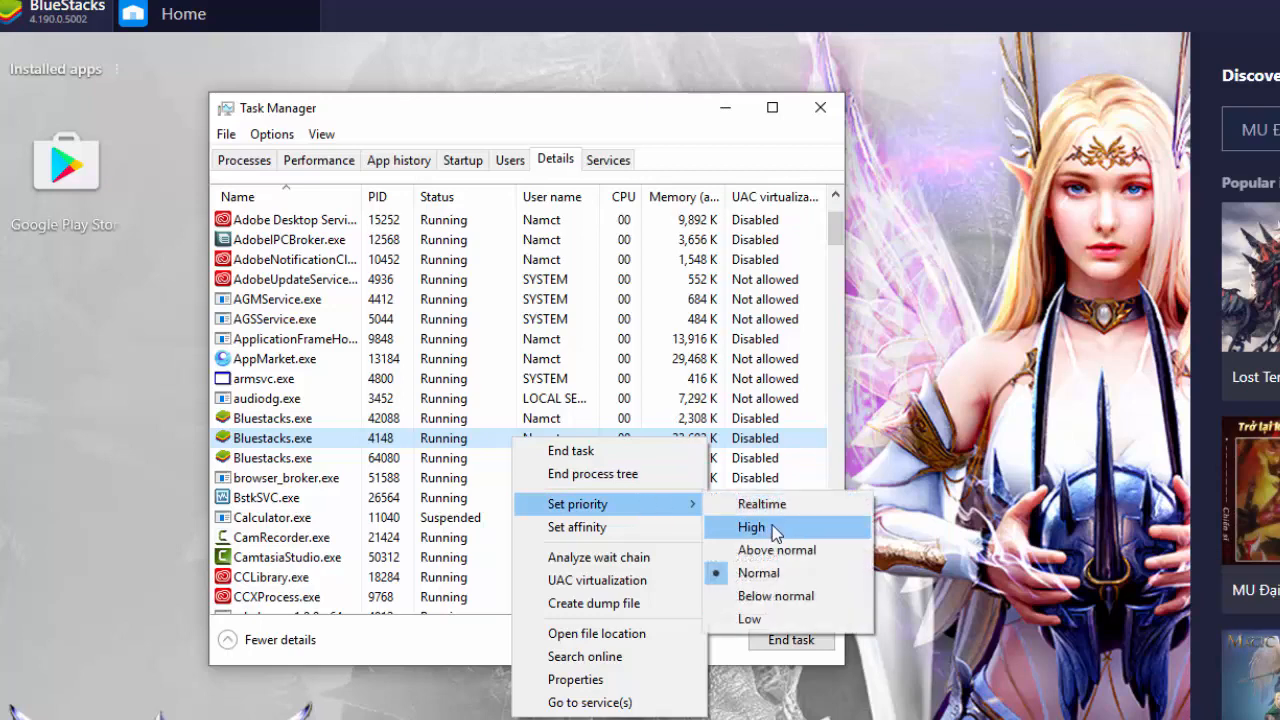
click(752, 528)
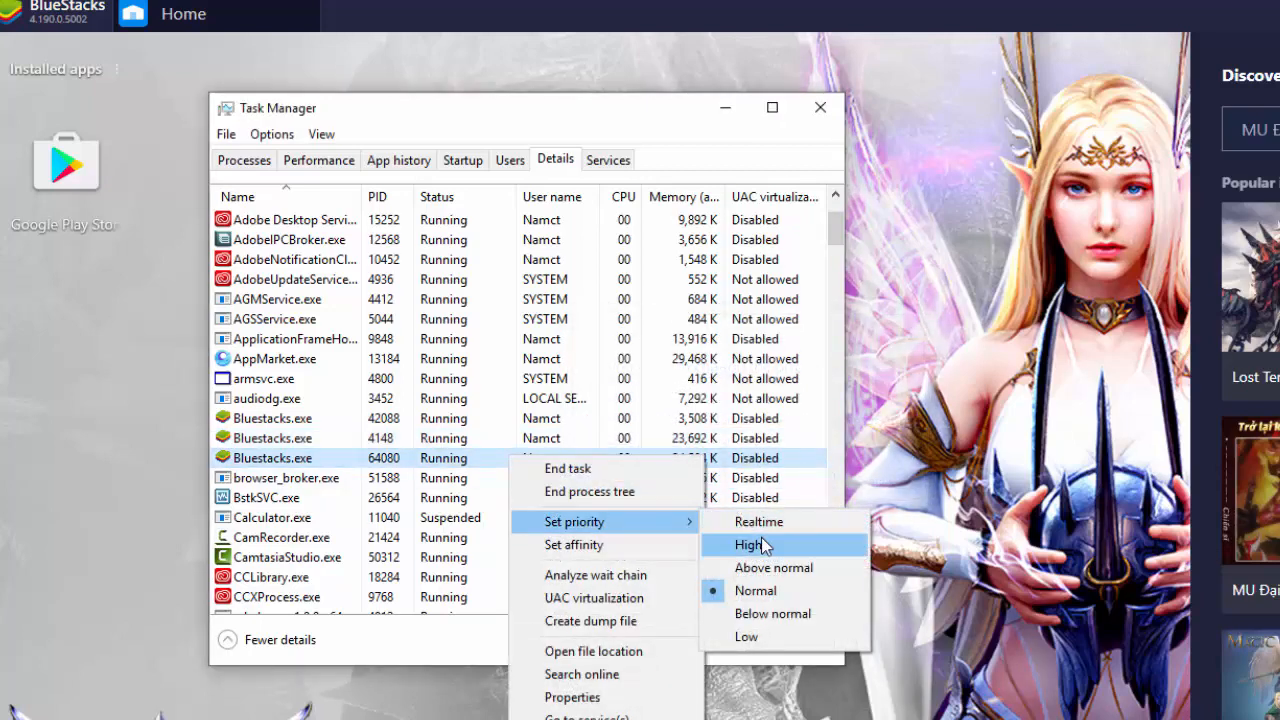
click(748, 544)
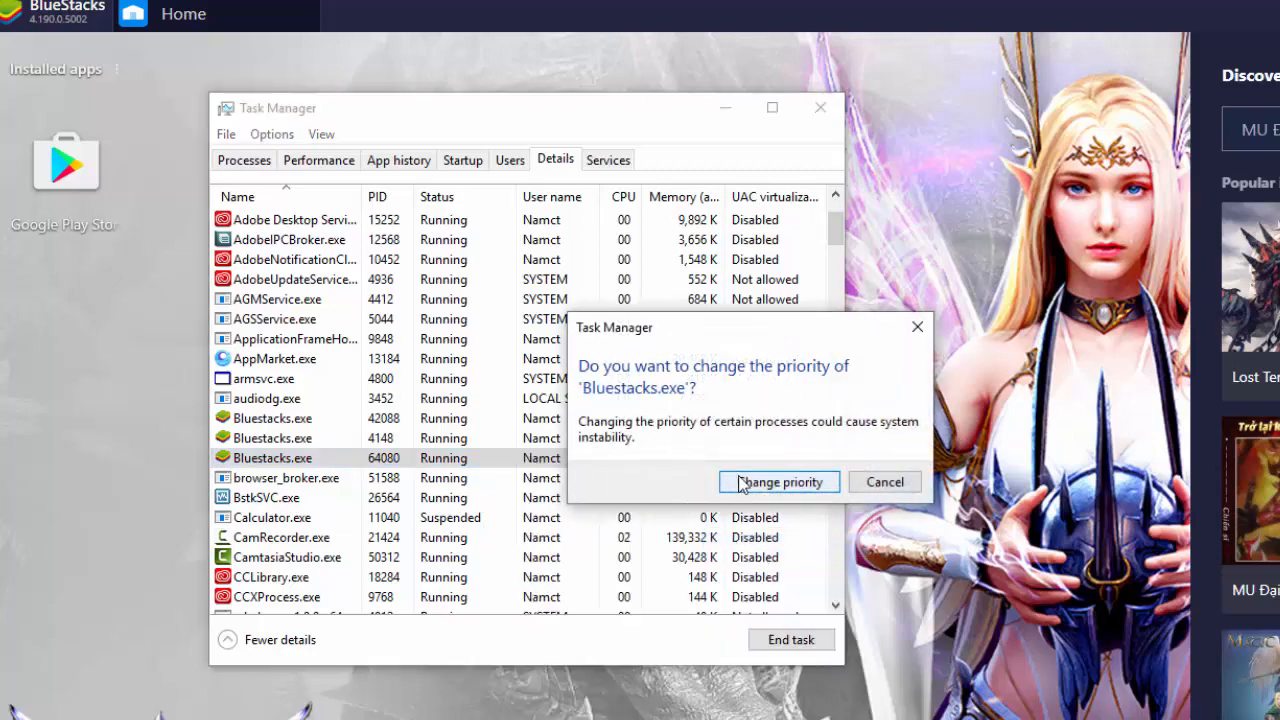
click(780, 480)
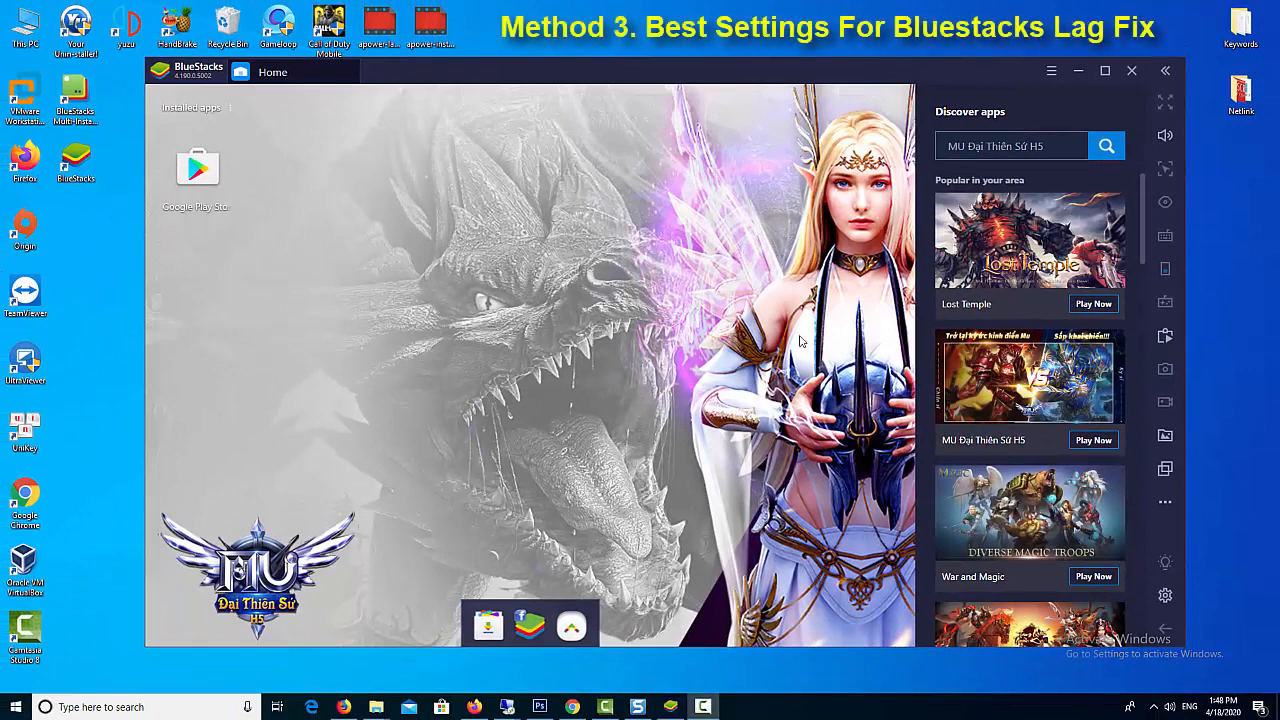
Step: In BlueStacks display settings choose 1280 x 720 resolution at 240 DPI
click(1052, 72)
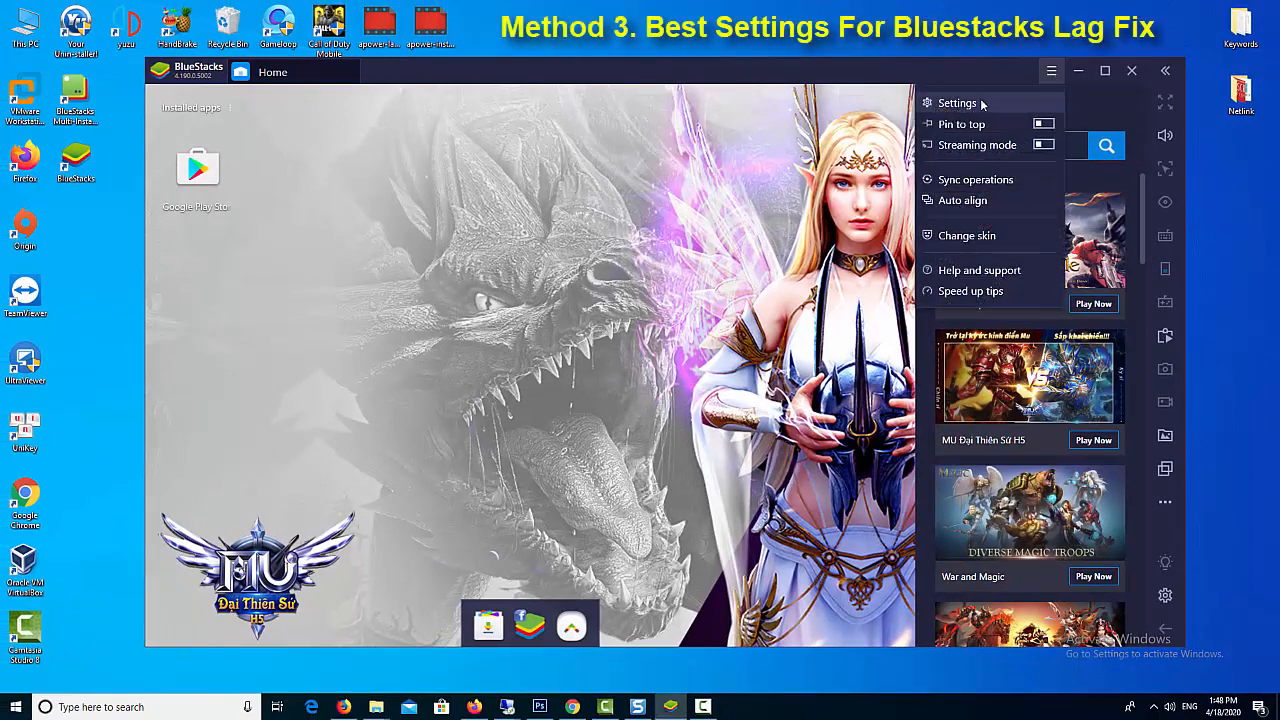
click(956, 104)
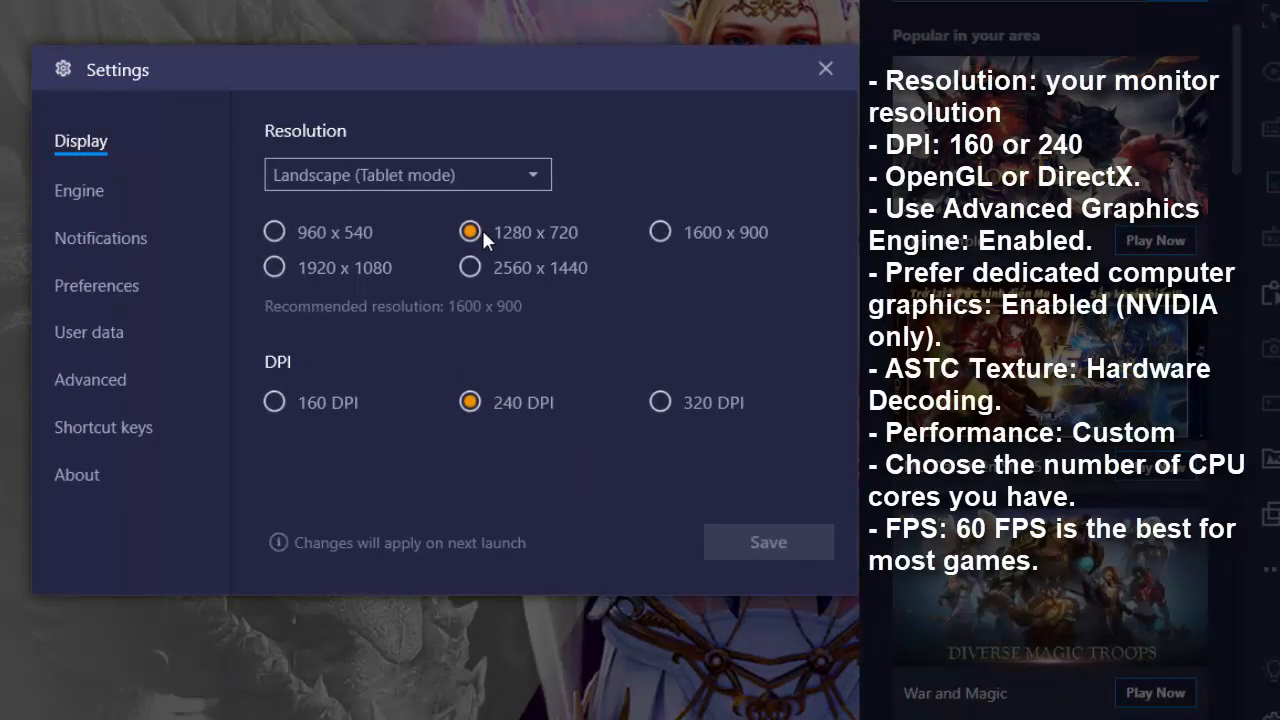
click(470, 232)
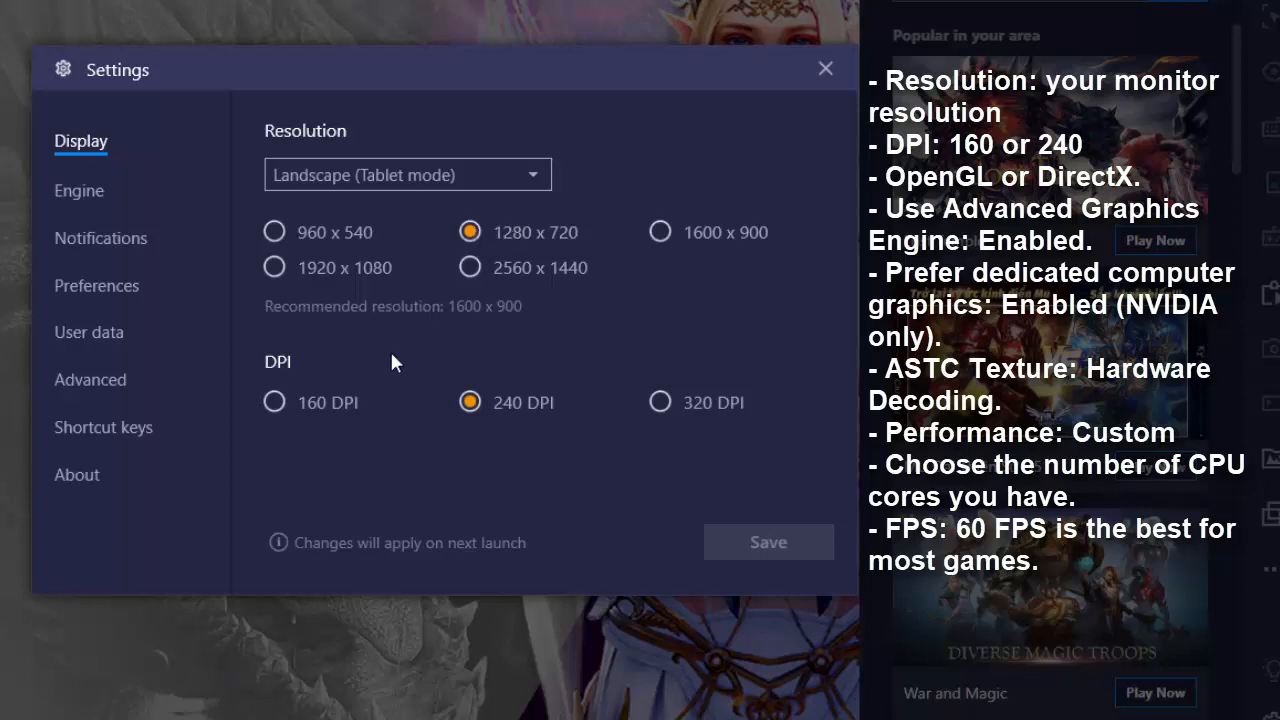
mouse_move(274, 402)
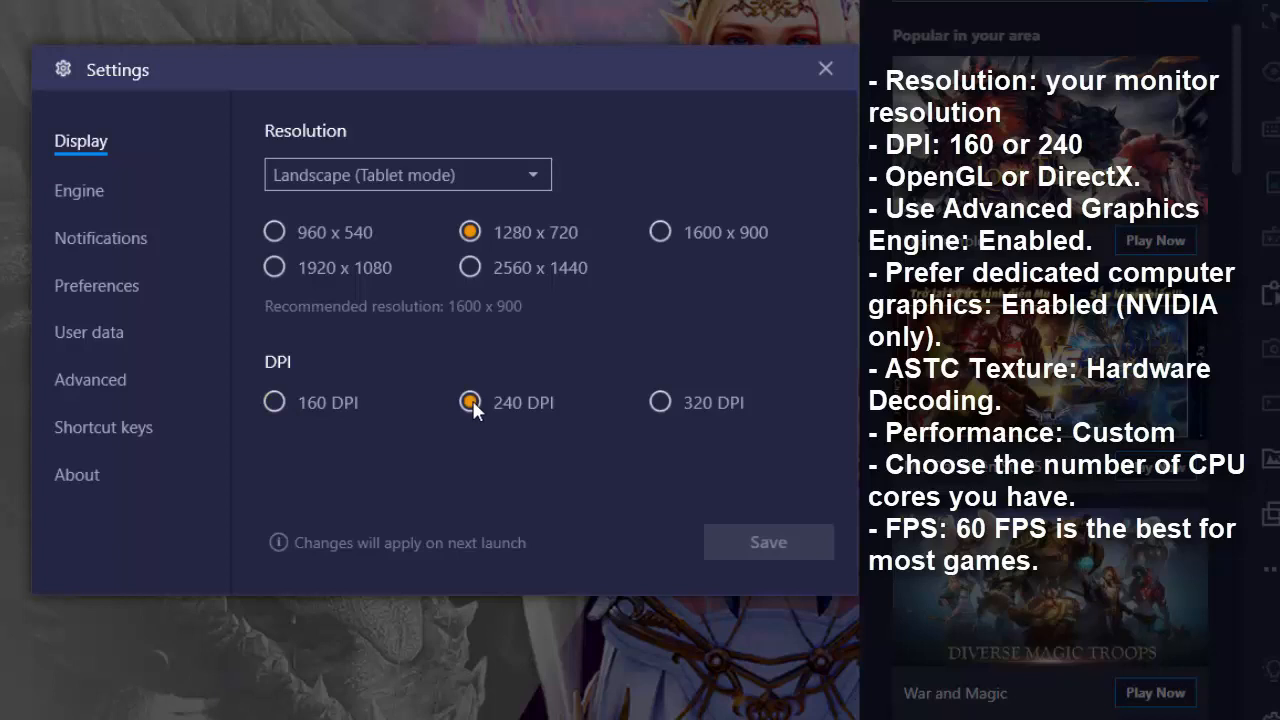
mouse_move(452, 410)
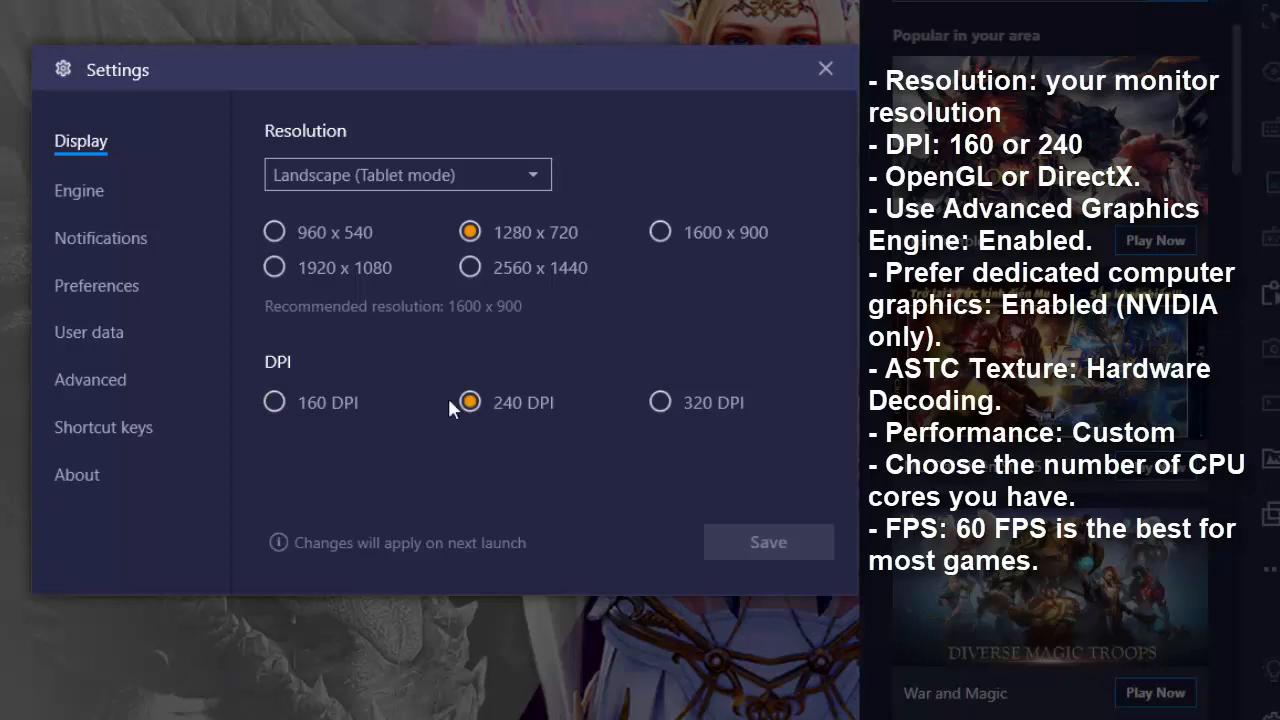
click(78, 188)
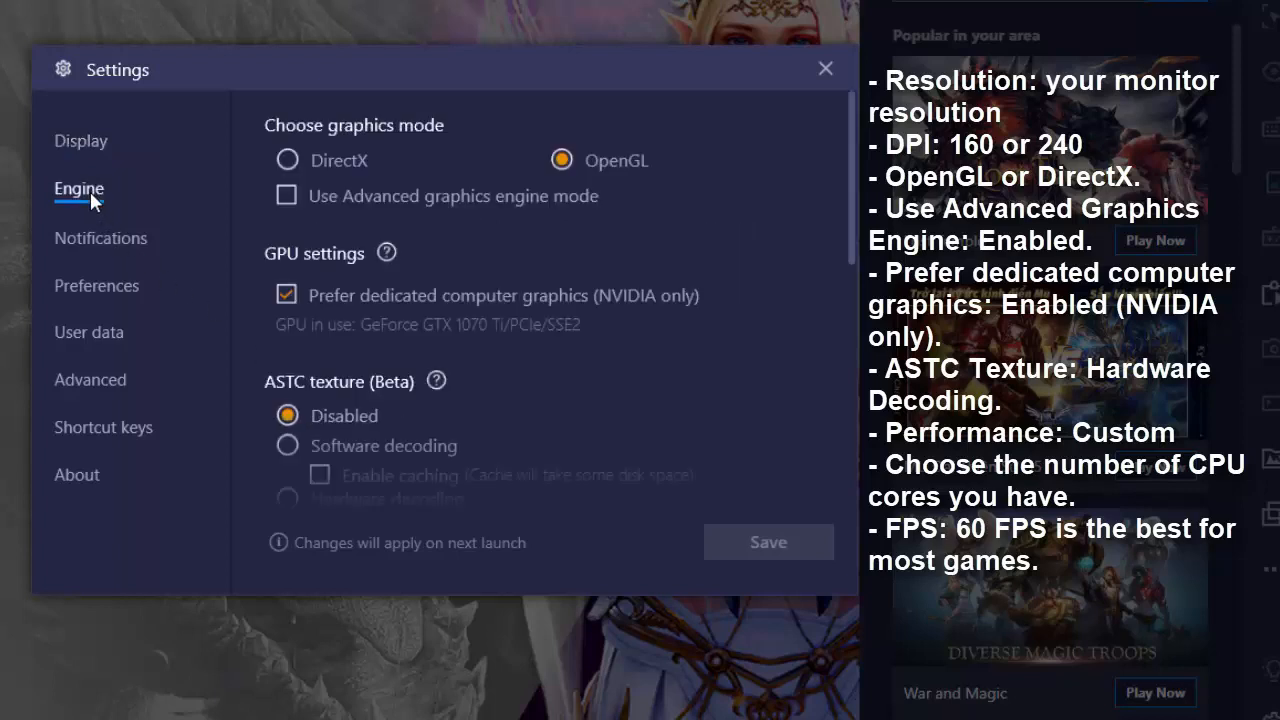
mouse_move(362, 172)
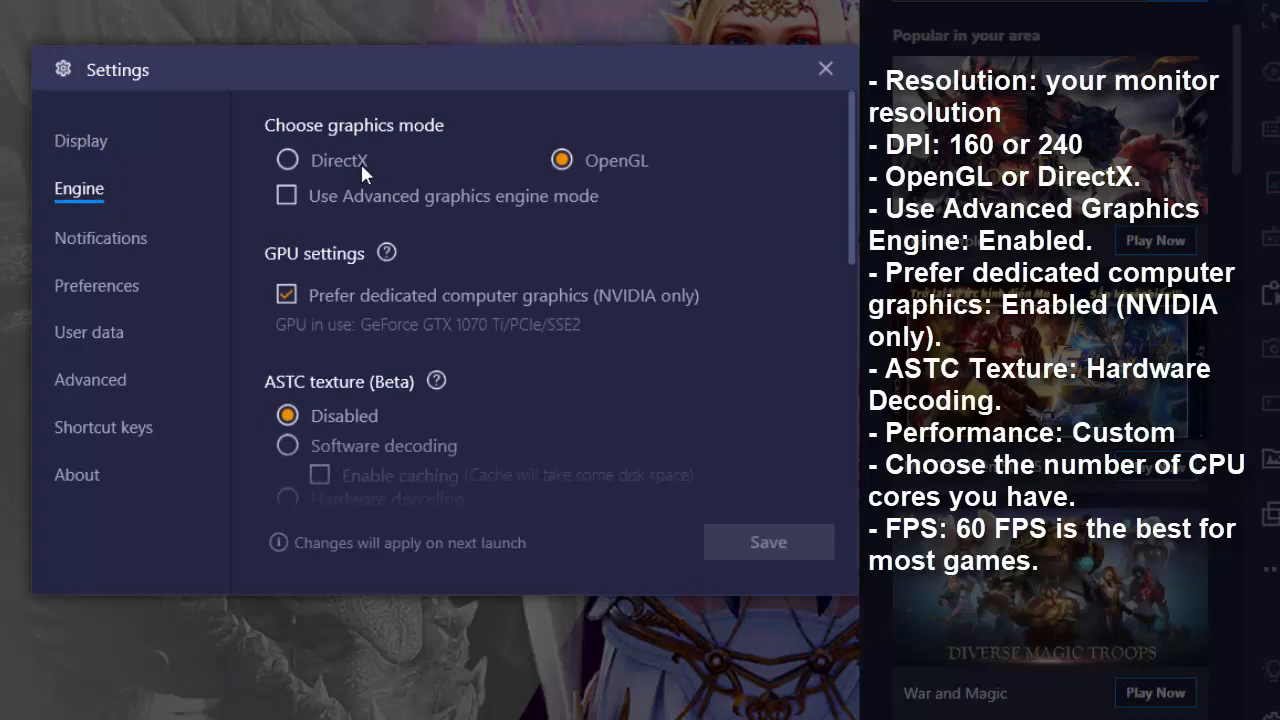
mouse_move(596, 172)
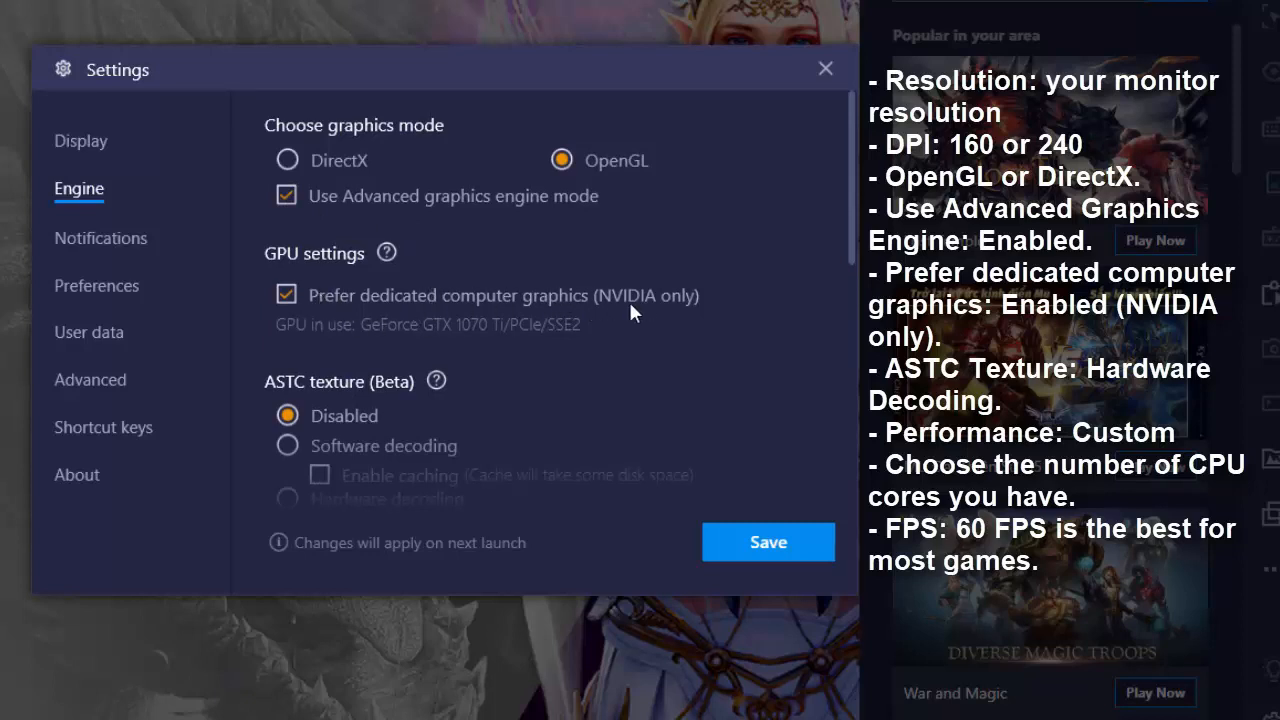
Step: Scroll the Engine settings down to the performance and frame-rate options with advanced mode on
scroll(down, 3)
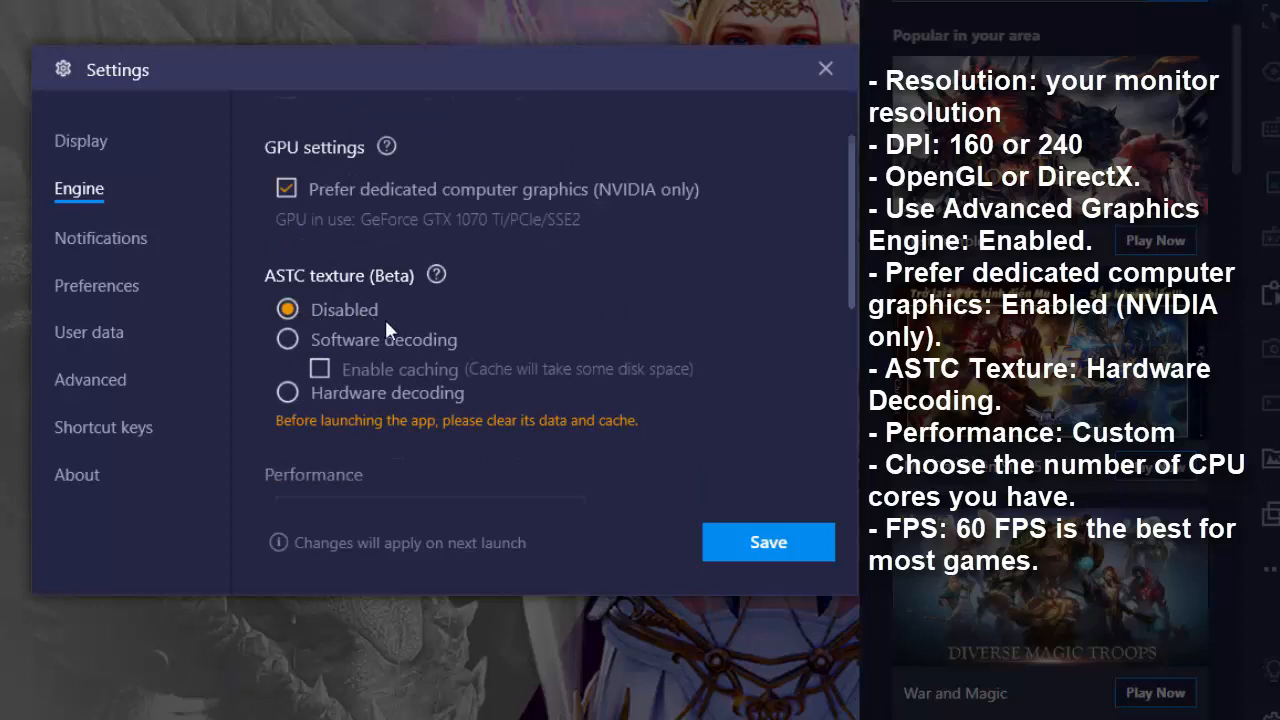
scroll(down, 3)
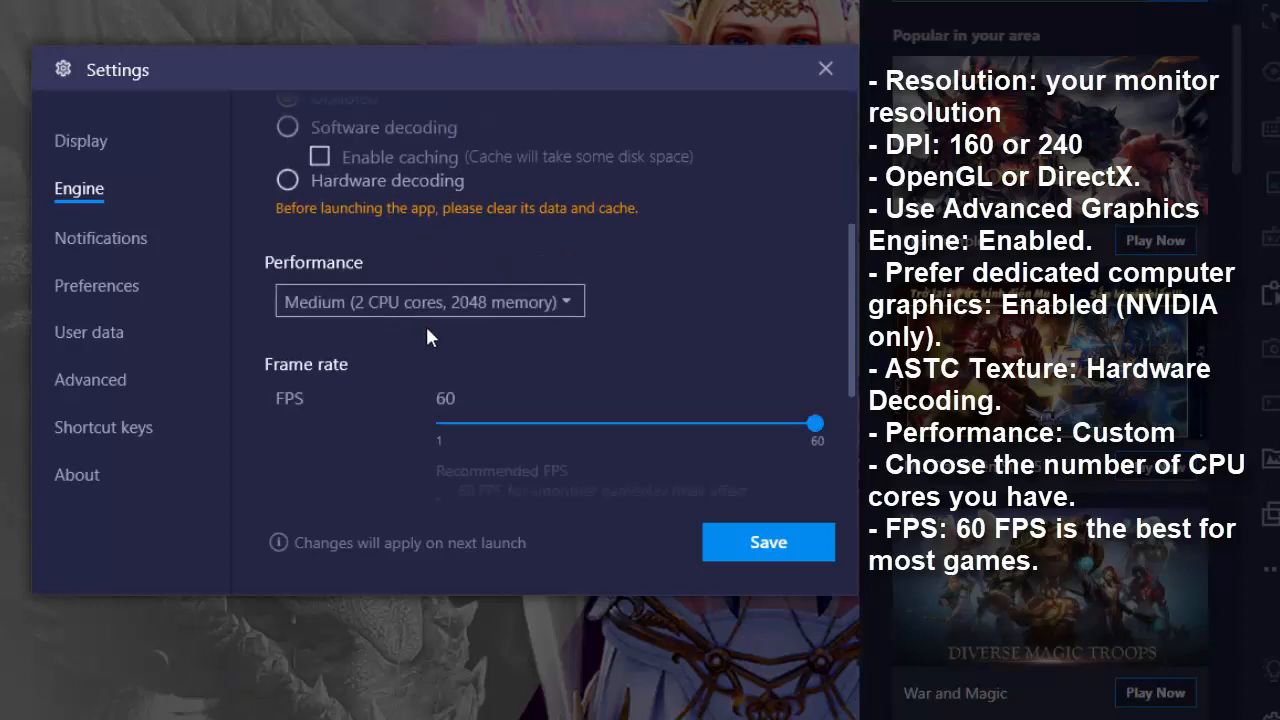
Step: Keep the Medium performance preset and set the frame rate slider to 60 FPS
click(428, 300)
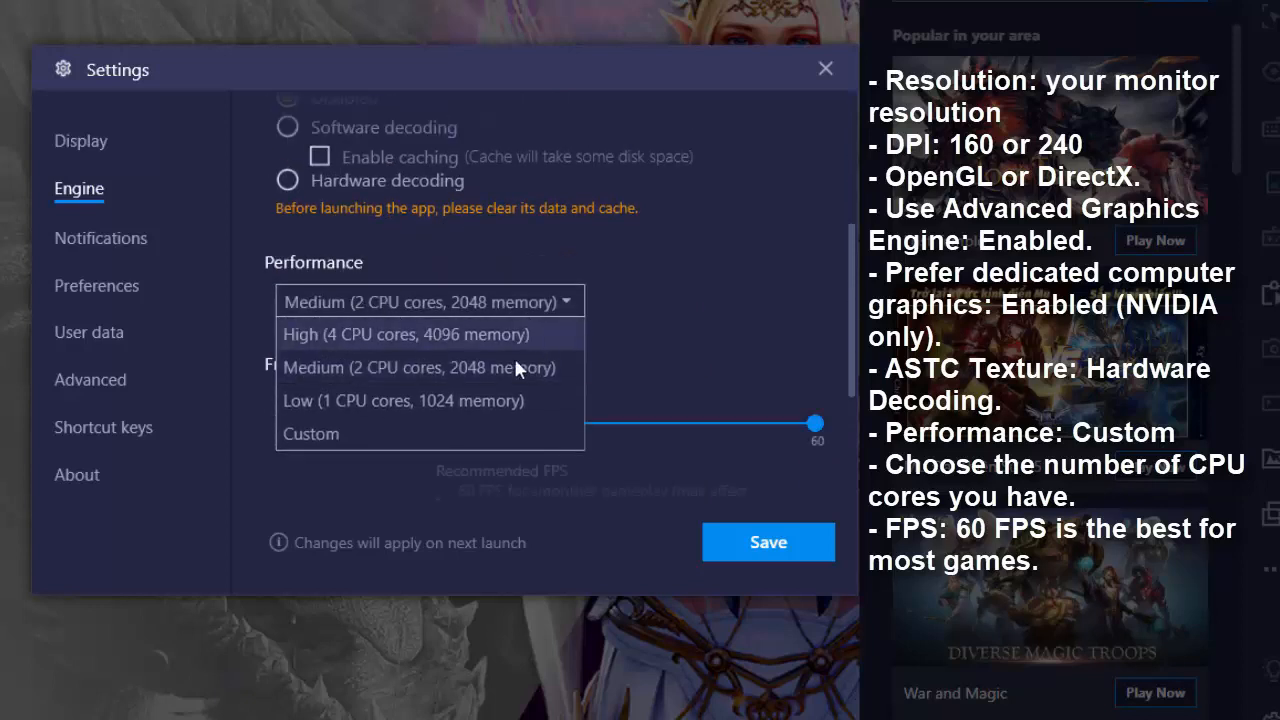
click(416, 368)
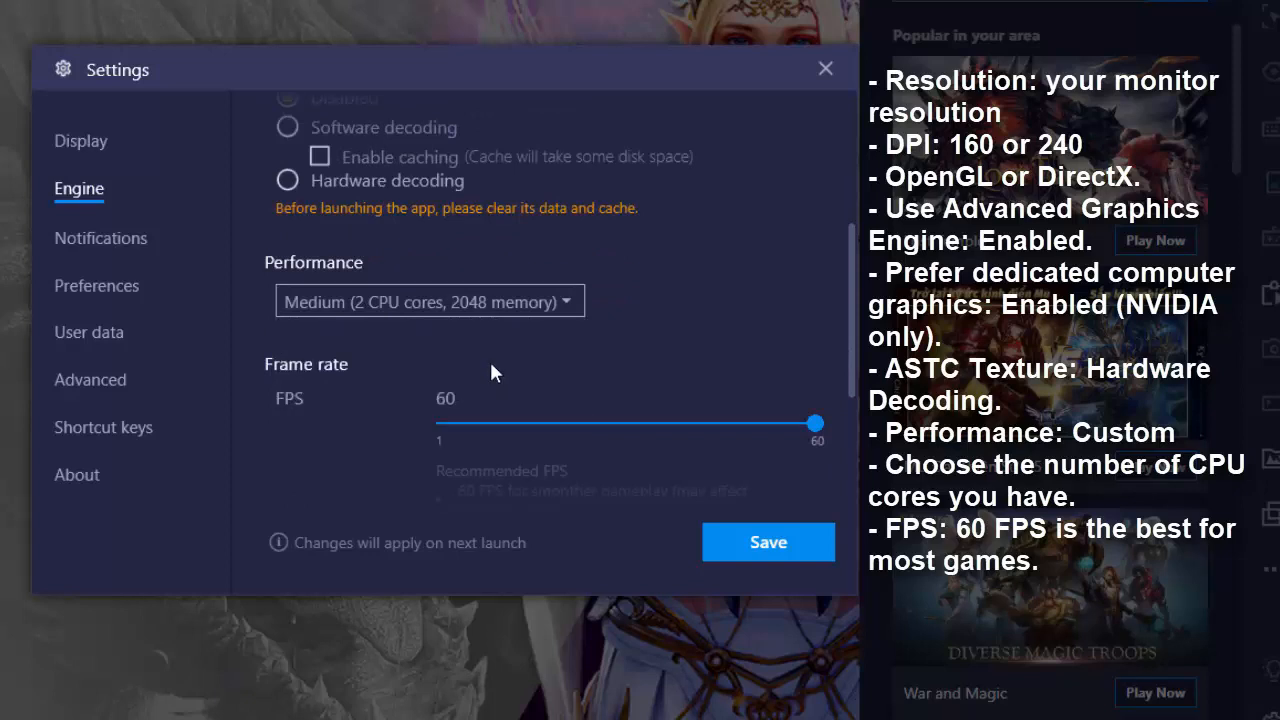
drag(816, 422, 476, 370)
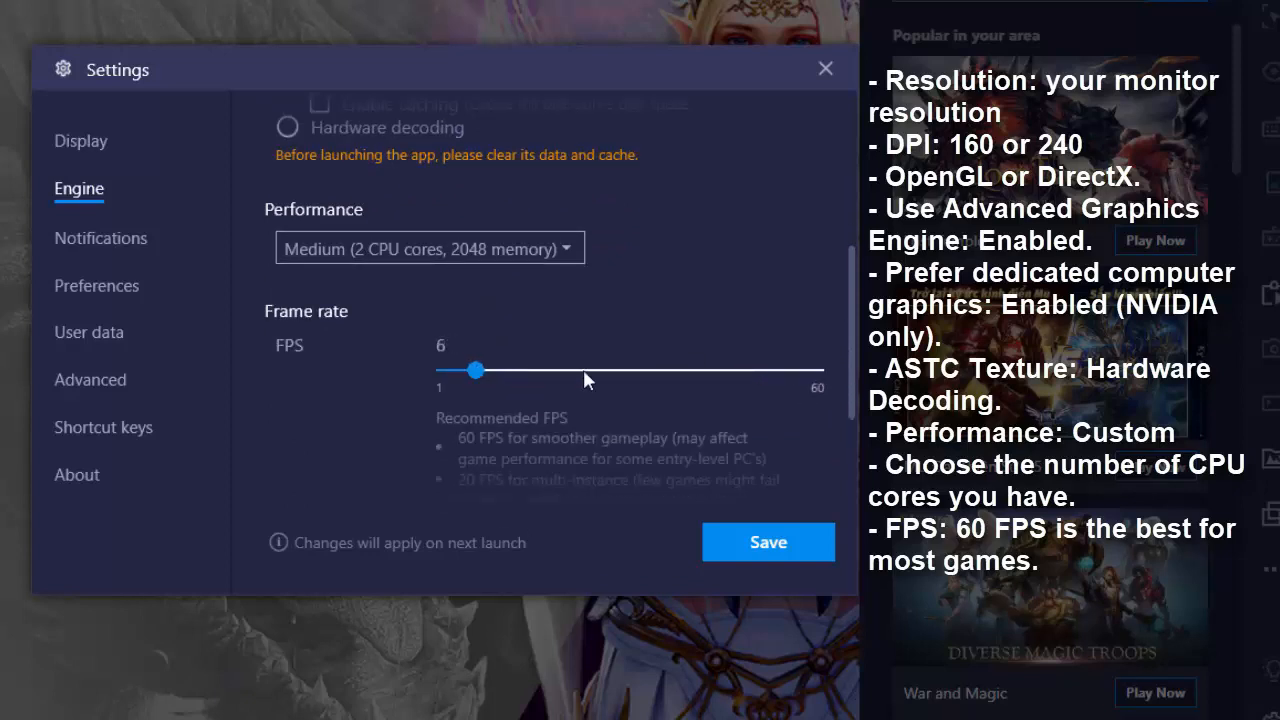
drag(476, 370, 816, 370)
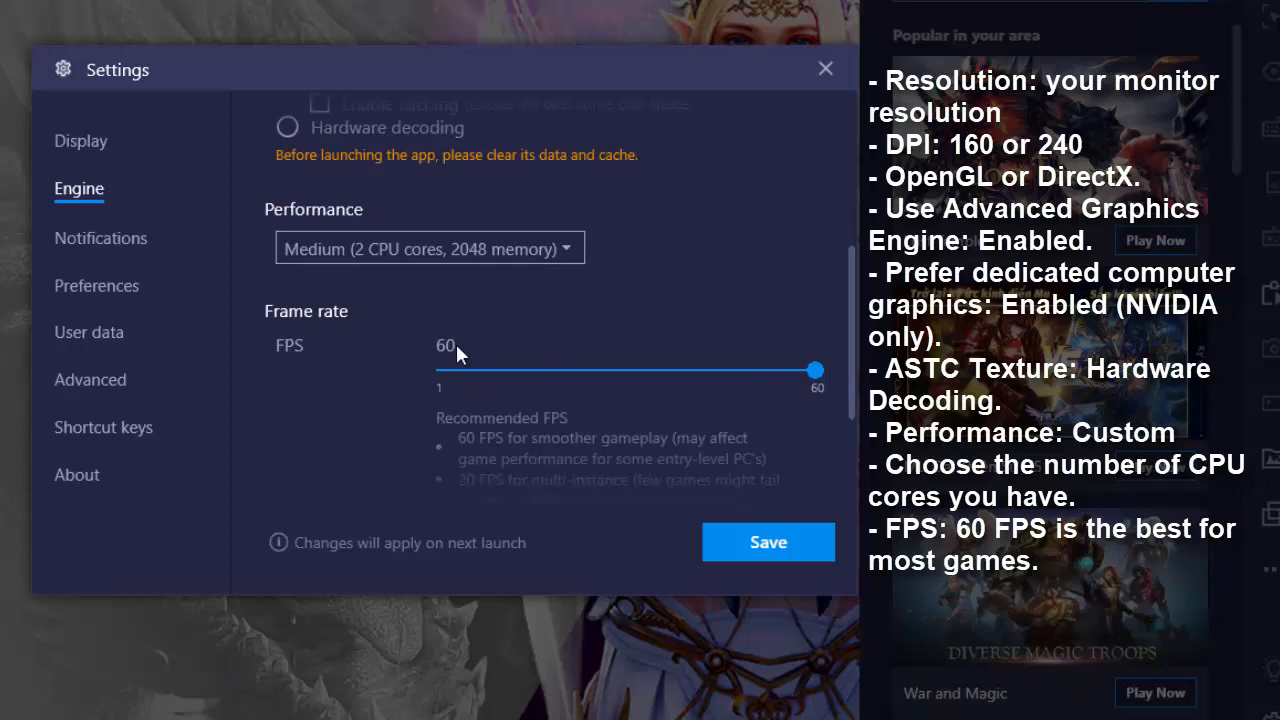
Step: Save the engine settings and restart BlueStacks to apply them
scroll(down, 3)
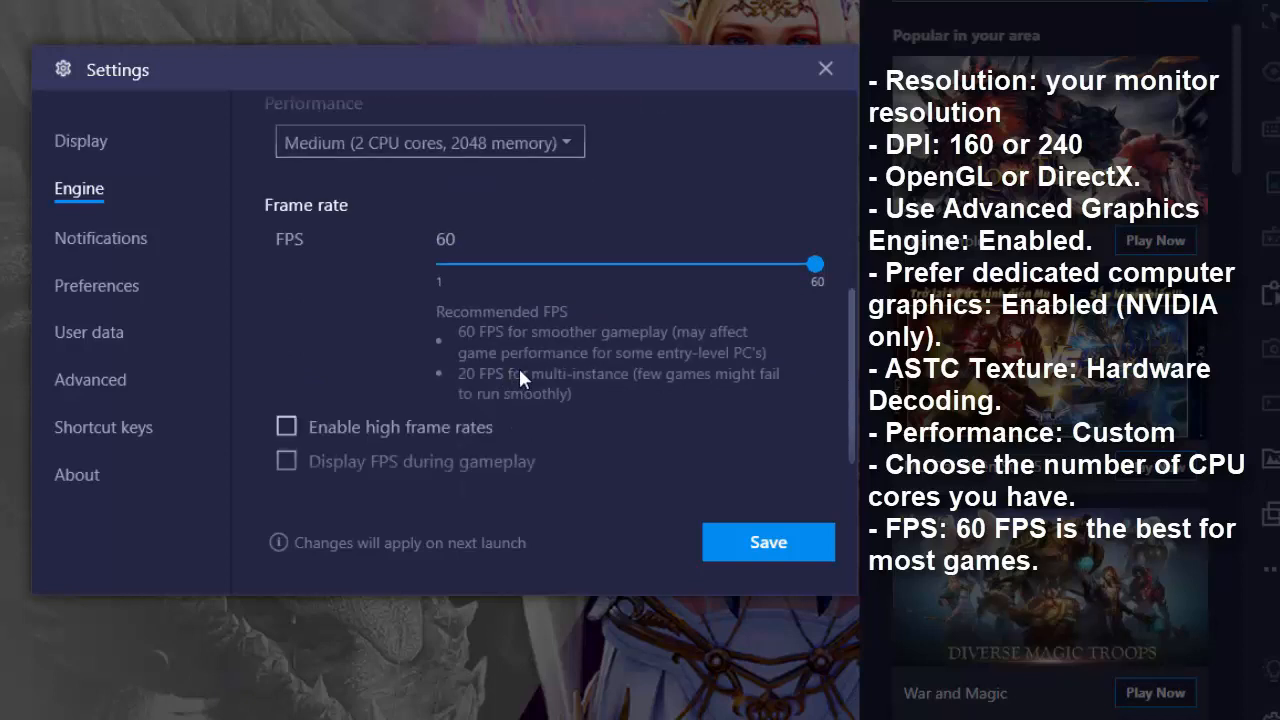
scroll(down, 3)
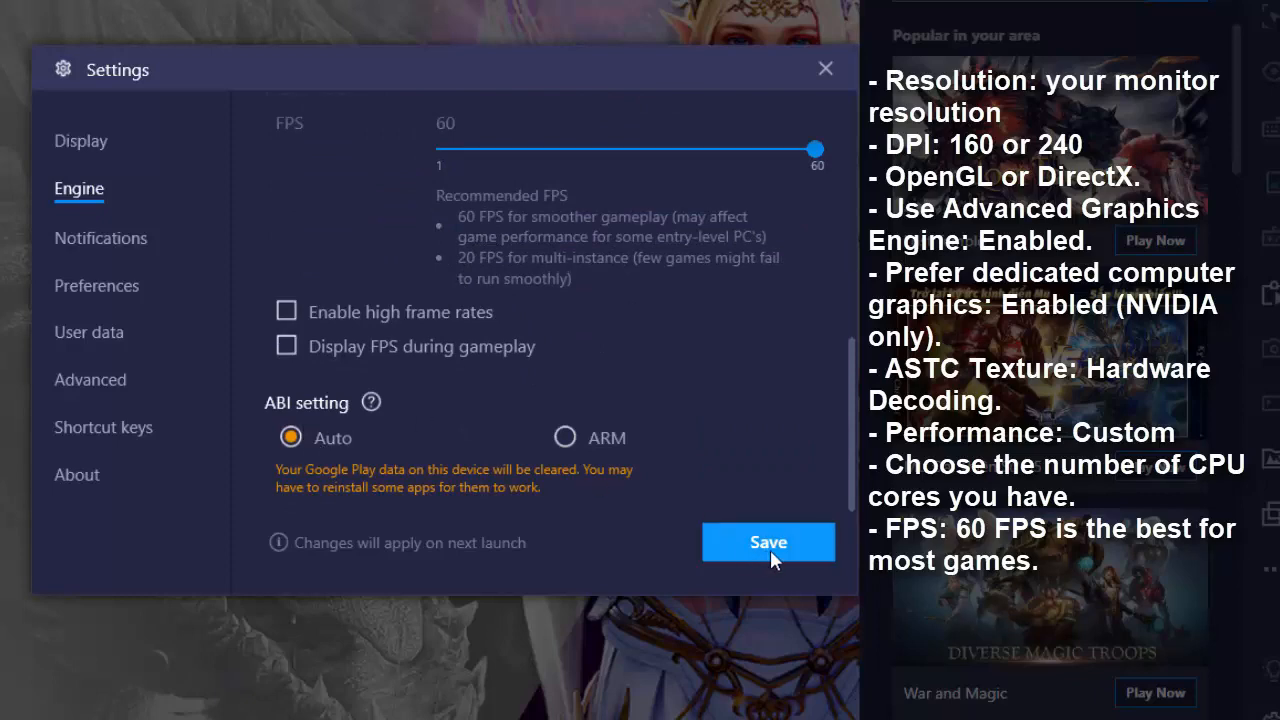
click(768, 542)
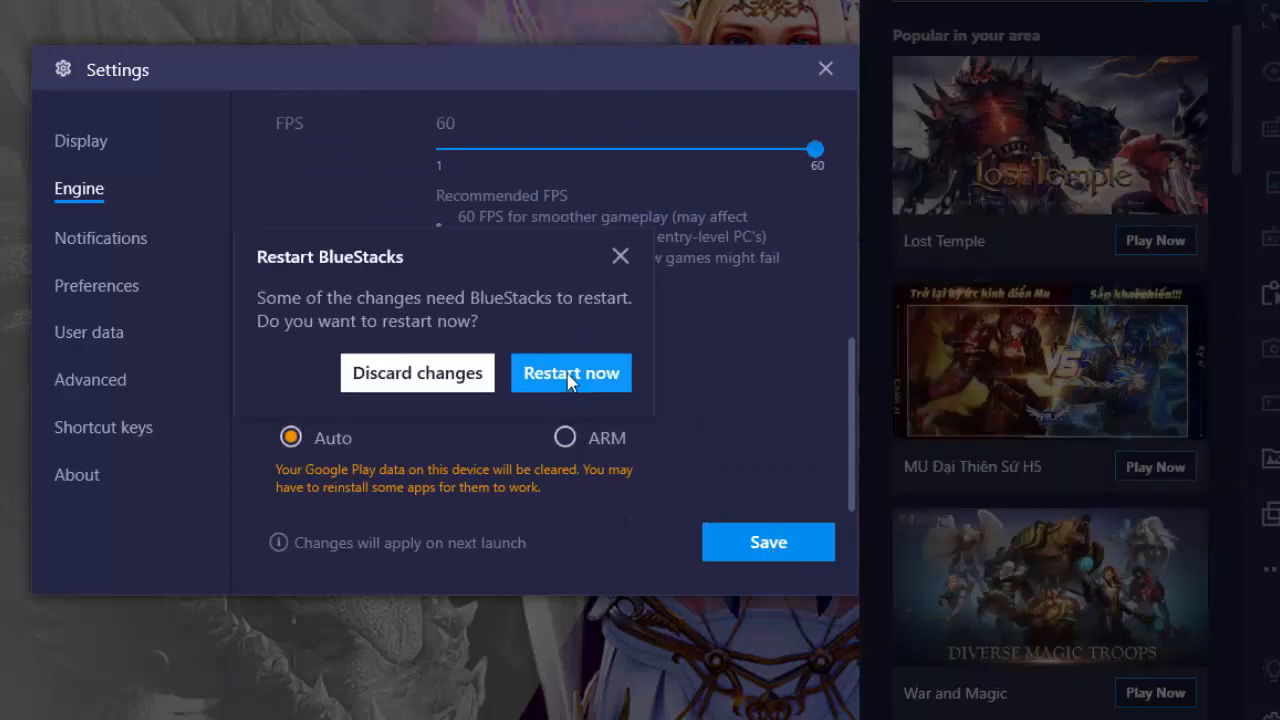
click(572, 372)
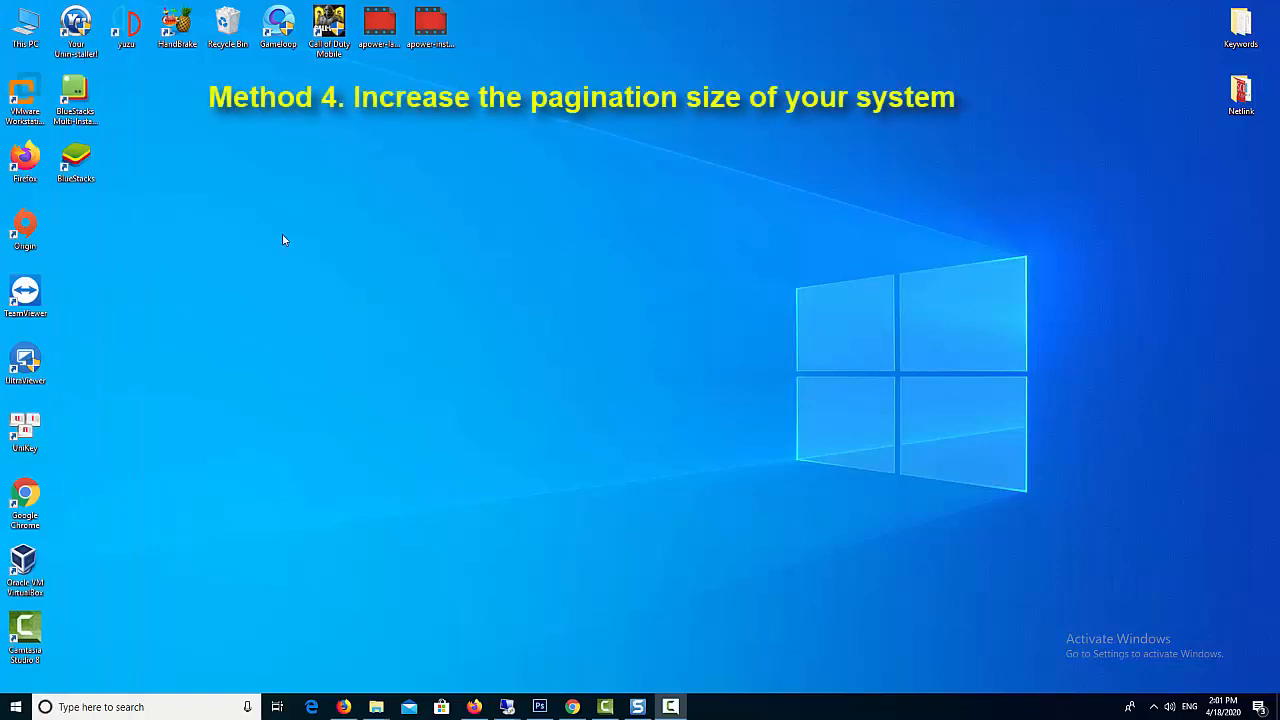
Step: From This PC's Properties, open the advanced system properties
right_click(24, 20)
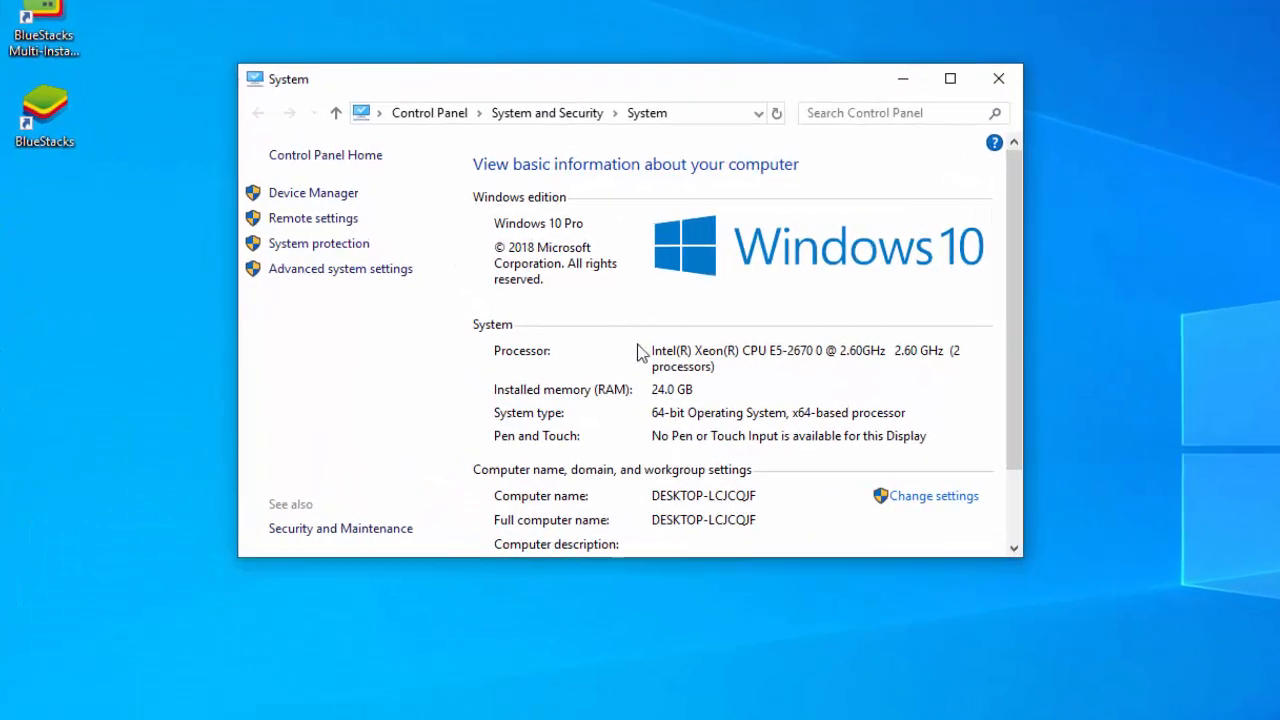
mouse_move(668, 404)
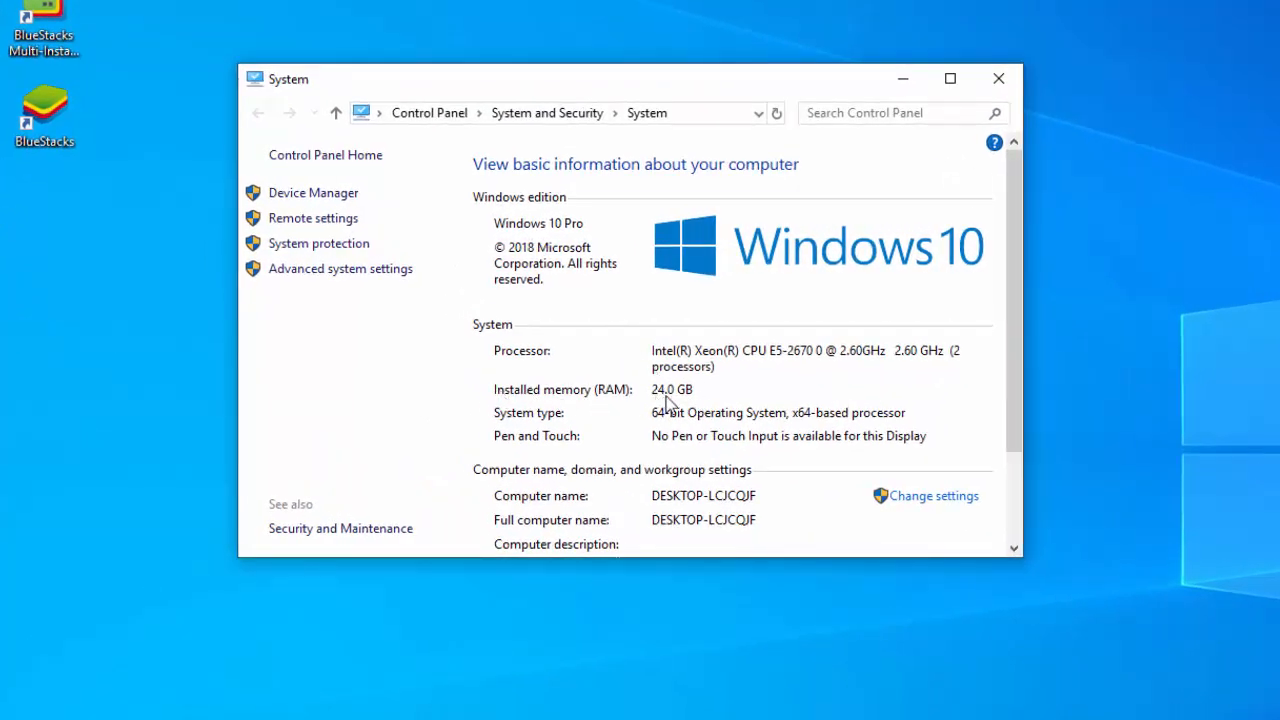
mouse_move(360, 278)
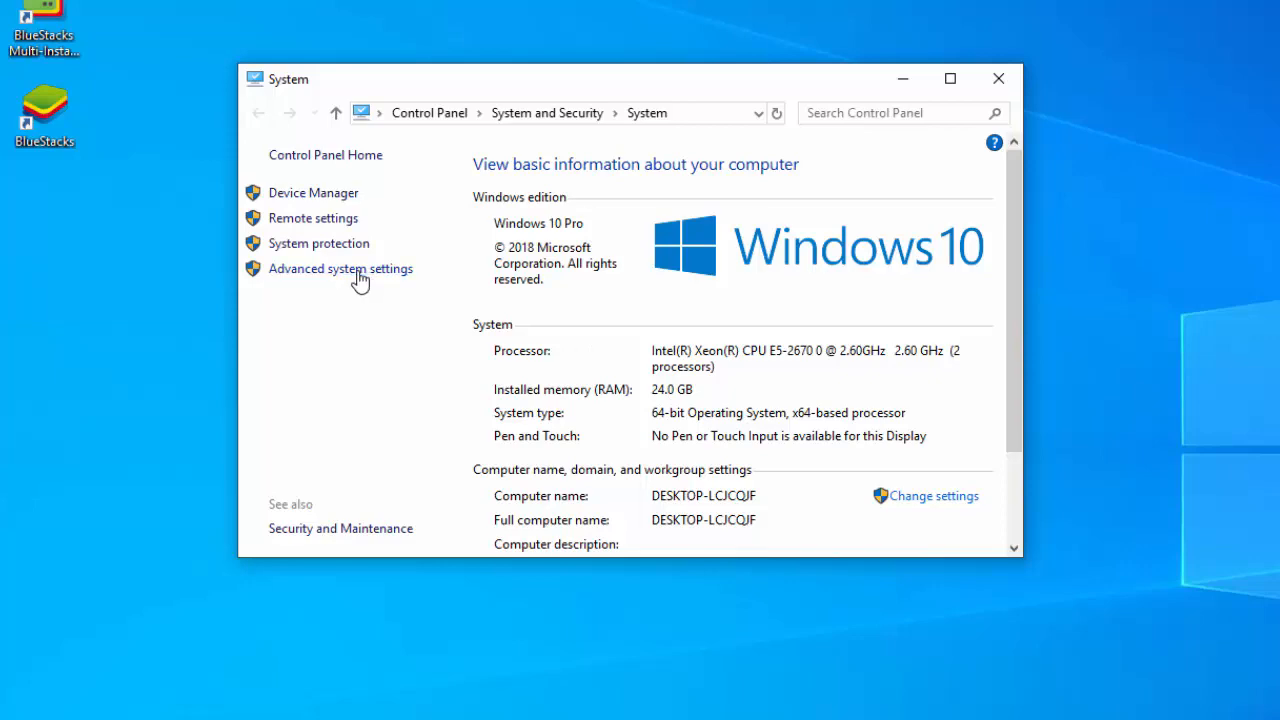
click(340, 268)
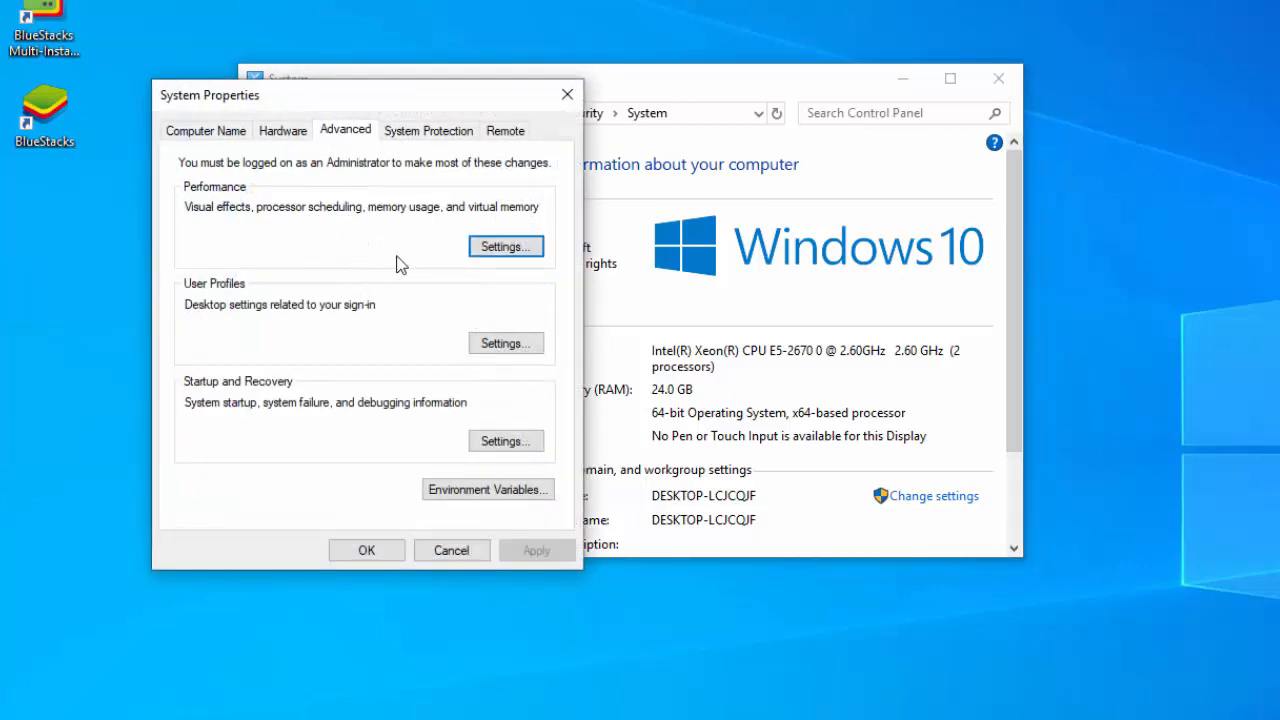
Step: Reach the Virtual Memory dialog via Performance Options' Advanced section
click(504, 246)
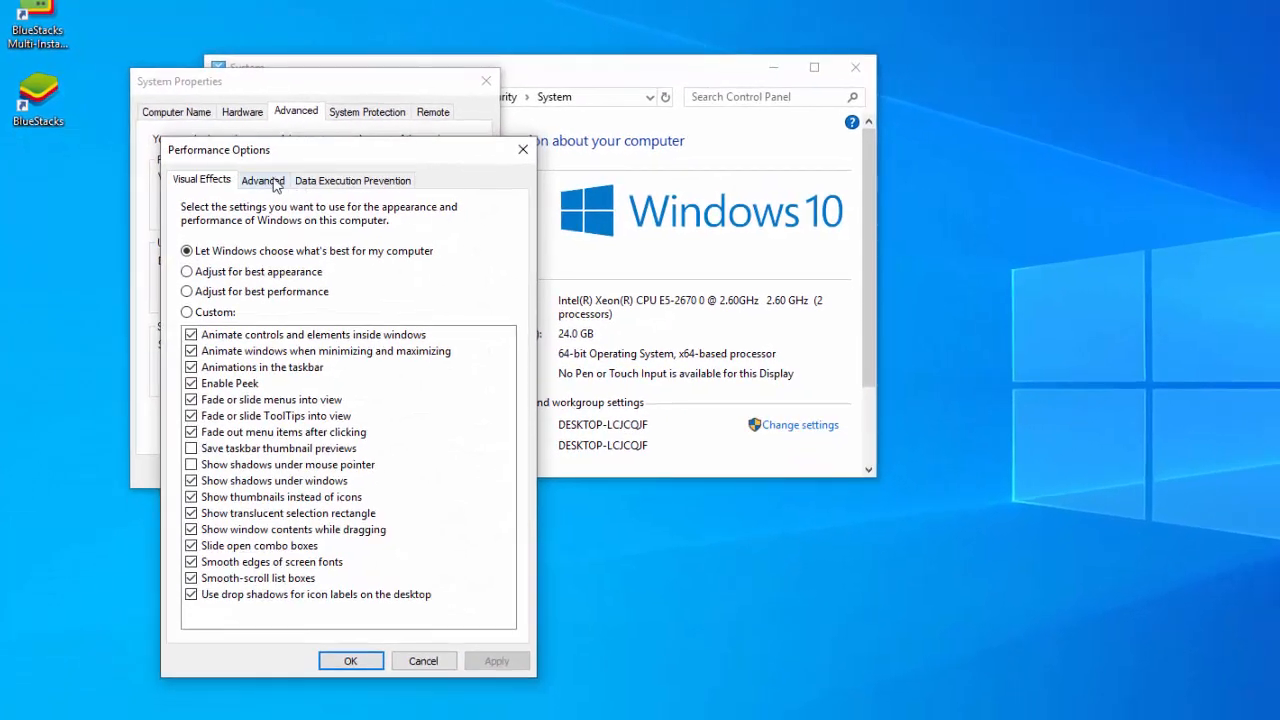
click(264, 180)
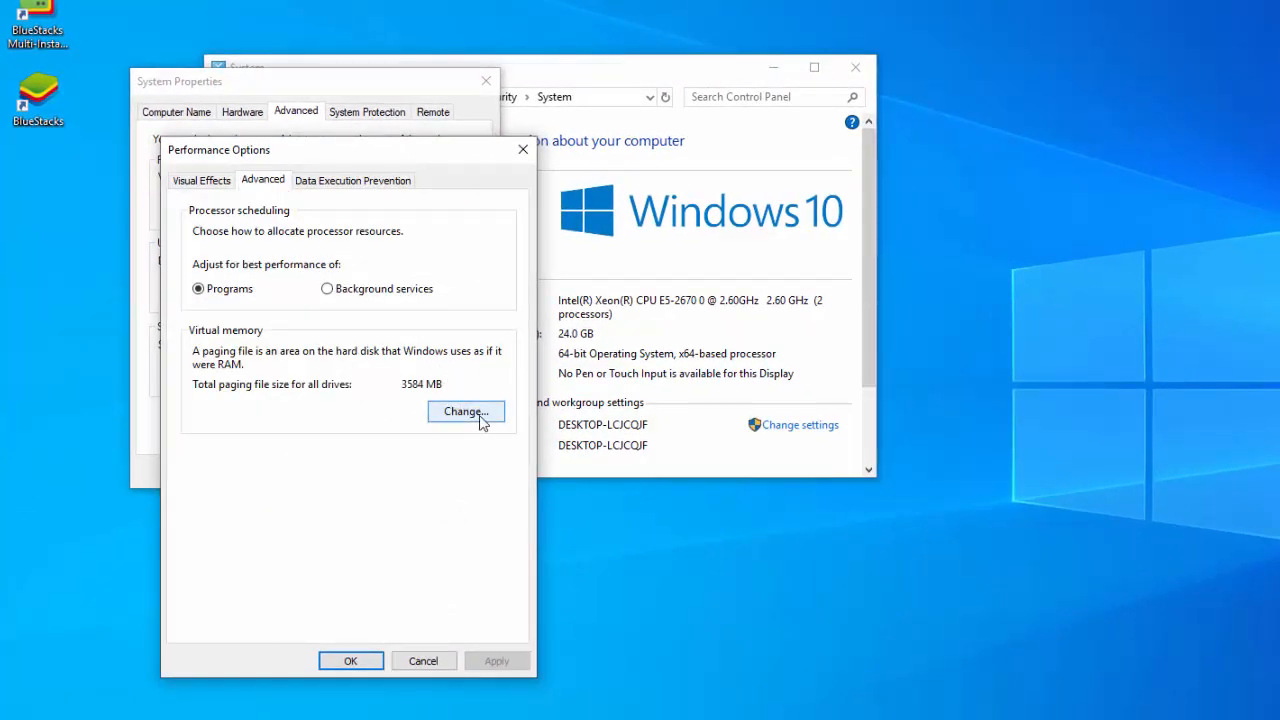
click(464, 412)
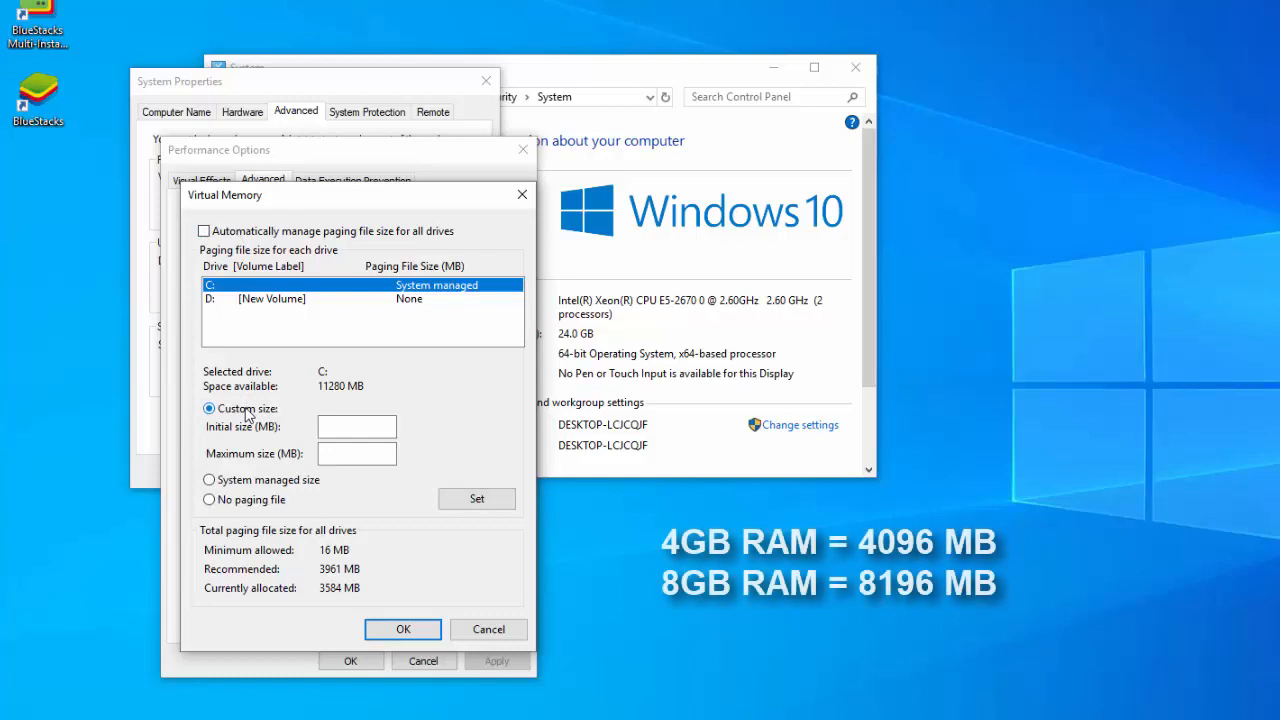
Step: Set the C: paging file to 12288 MB initial and maximum and accept the restart notice
click(356, 426)
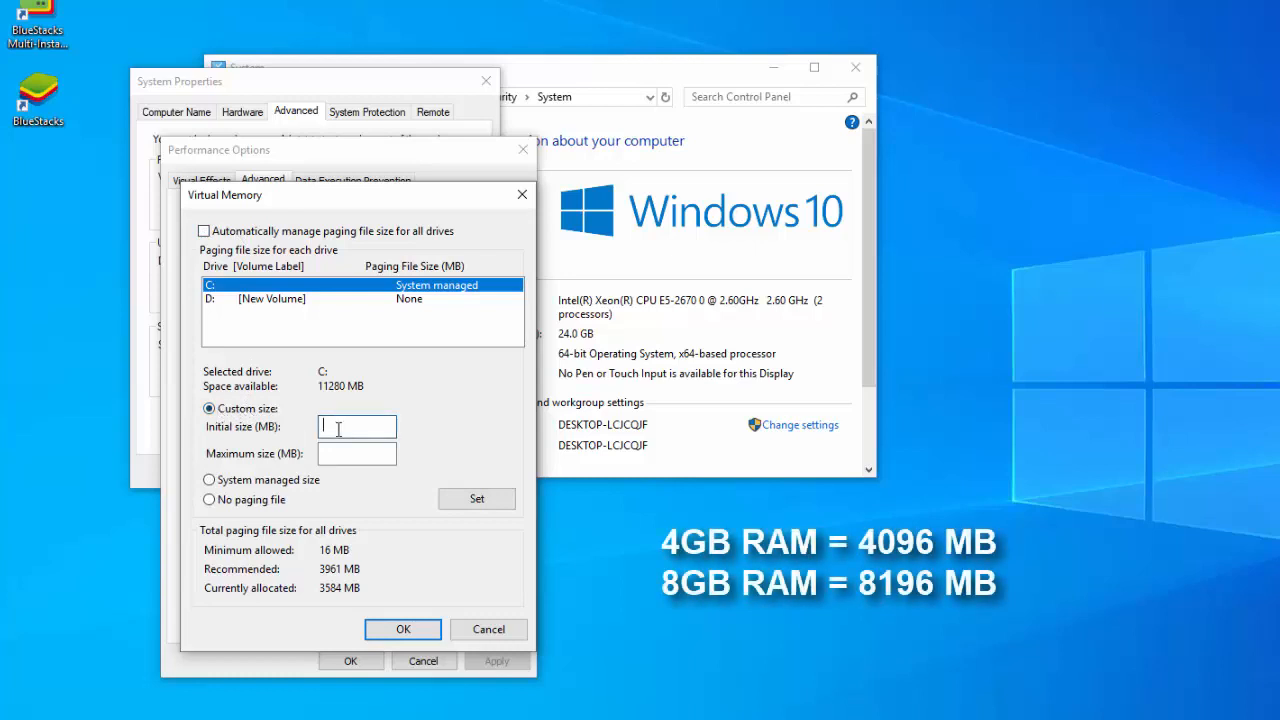
text(12288)
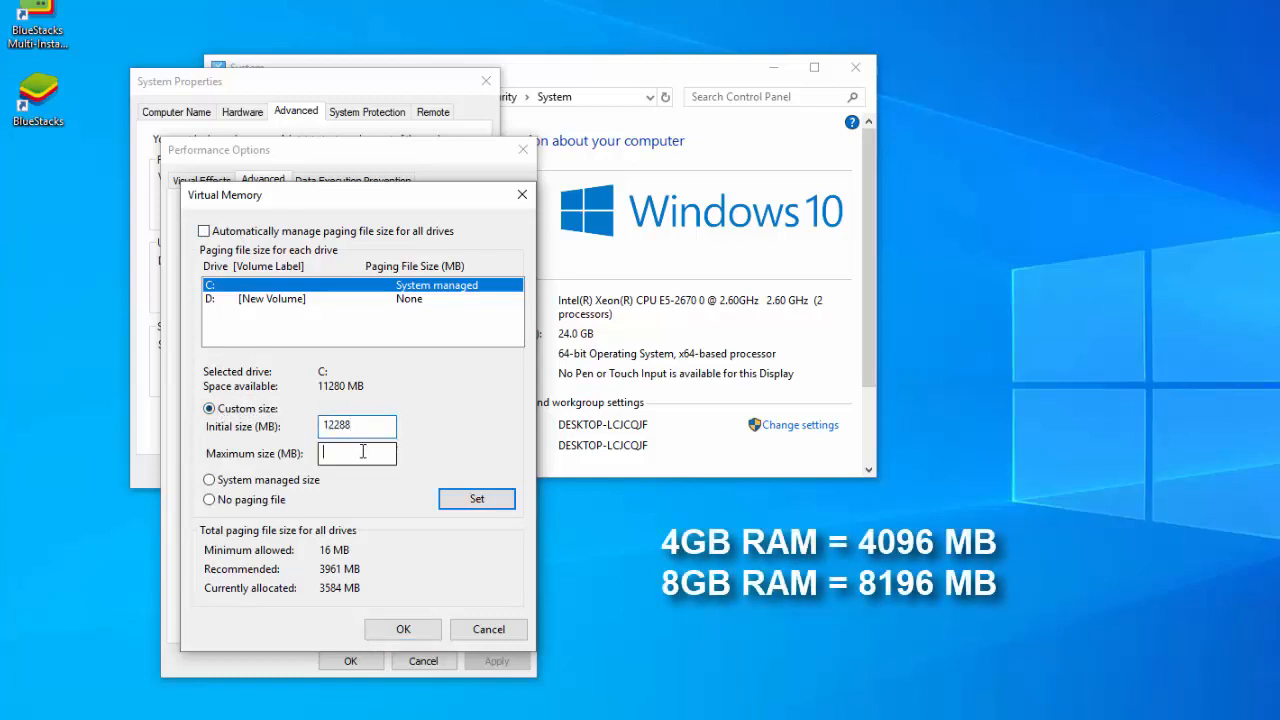
text(12288)
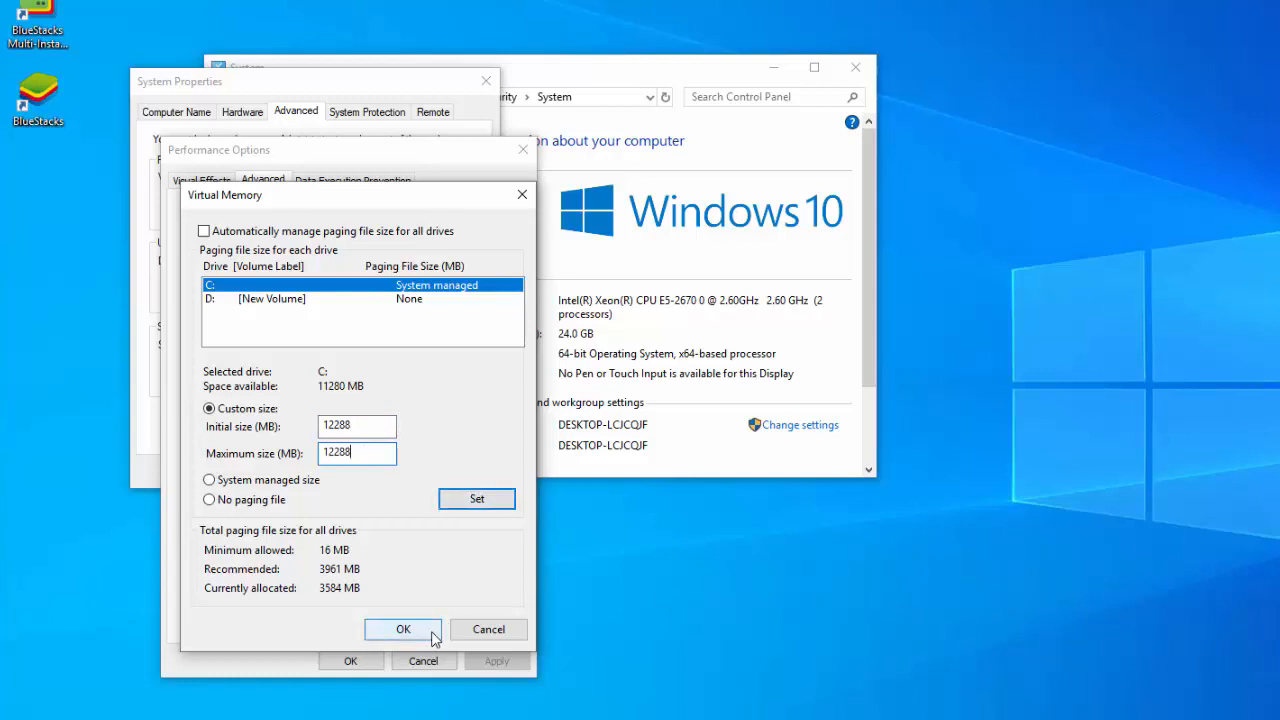
click(404, 628)
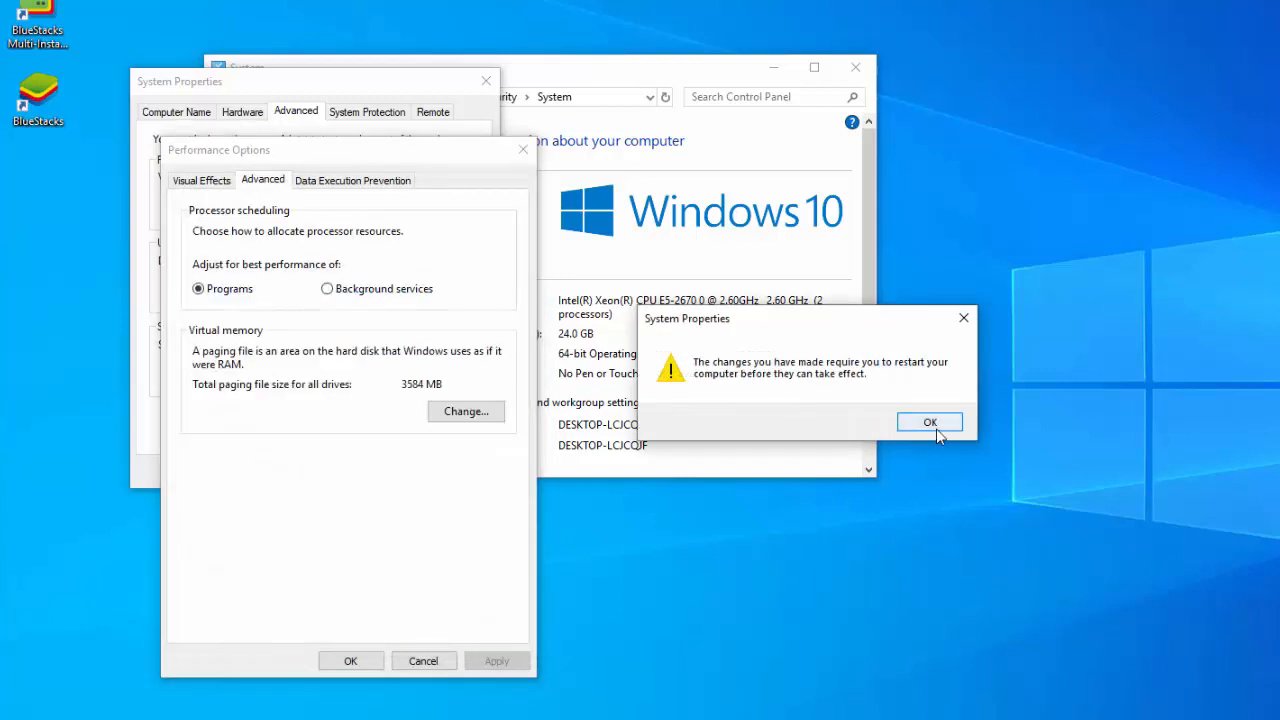
click(928, 420)
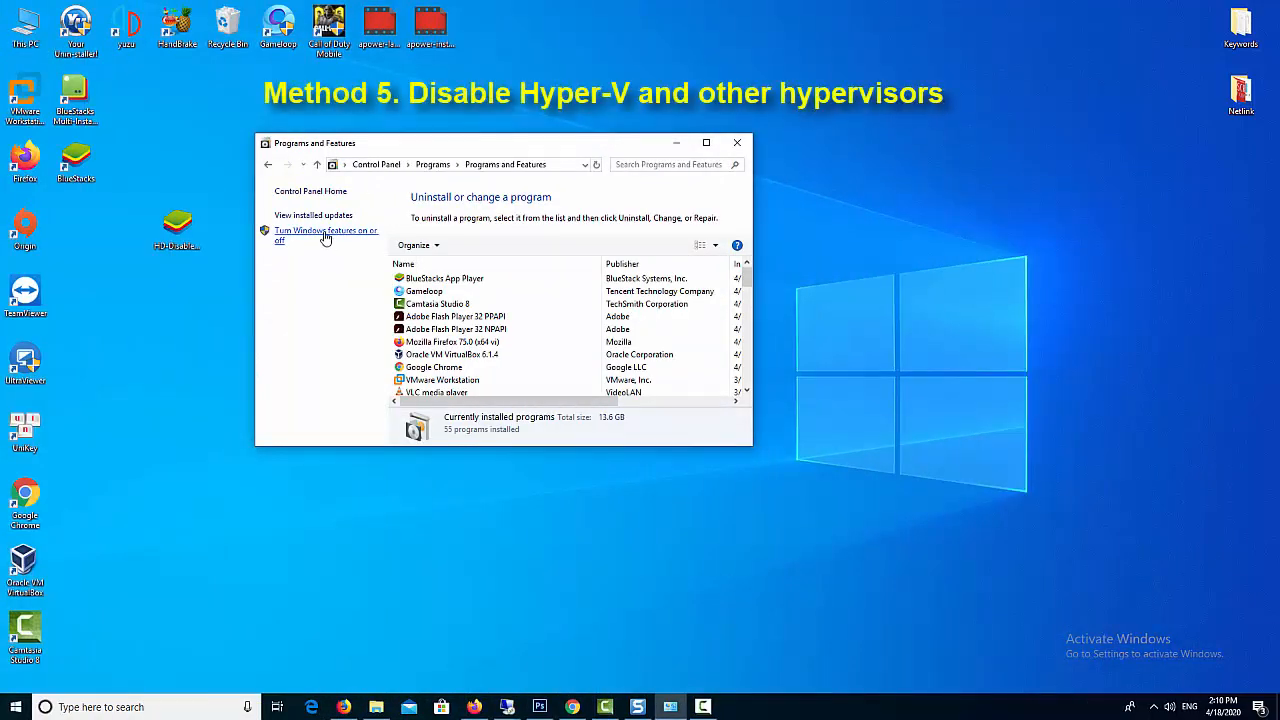
Step: Uncheck Hyper-V in Windows Features, confirm with OK, and close Programs and Features
click(326, 234)
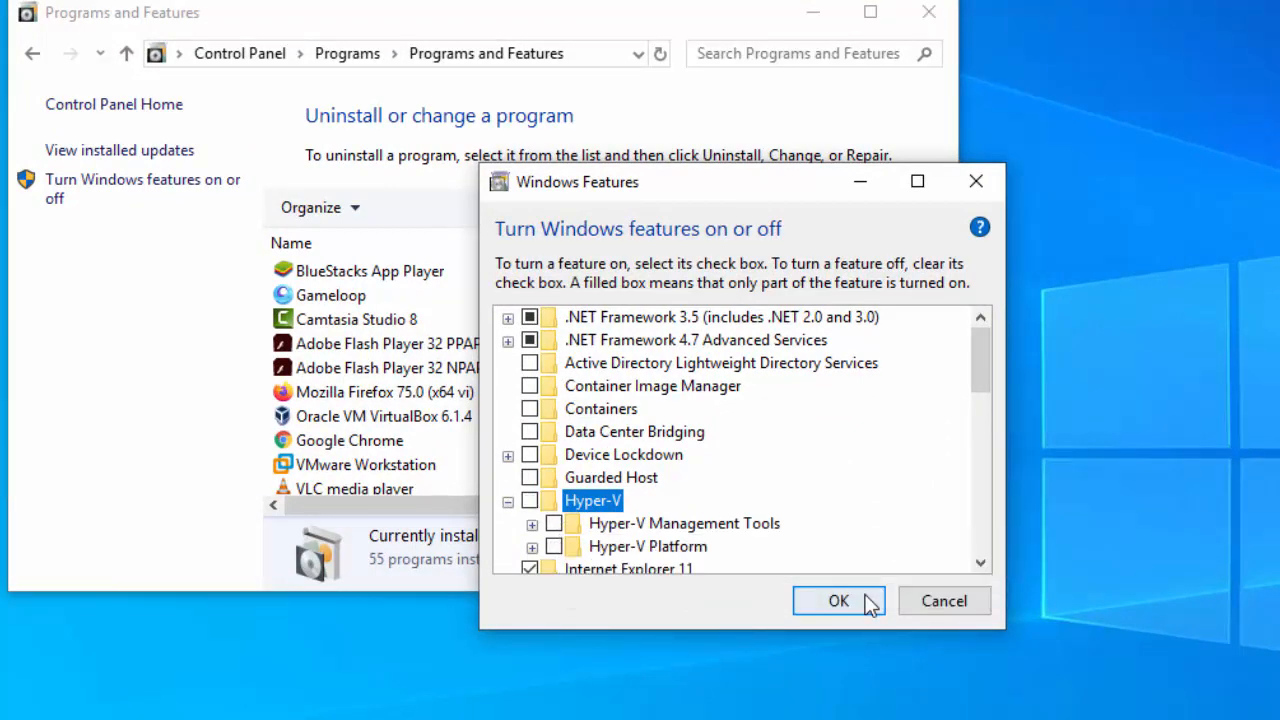
click(838, 600)
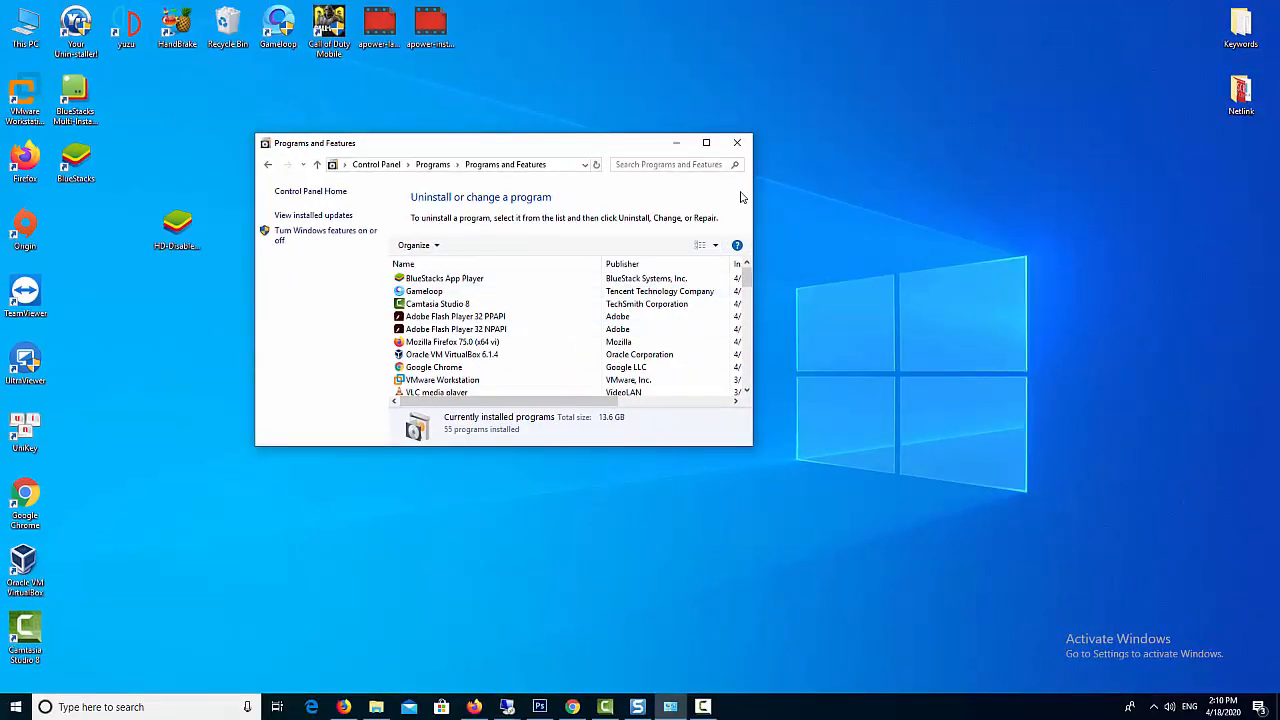
click(736, 144)
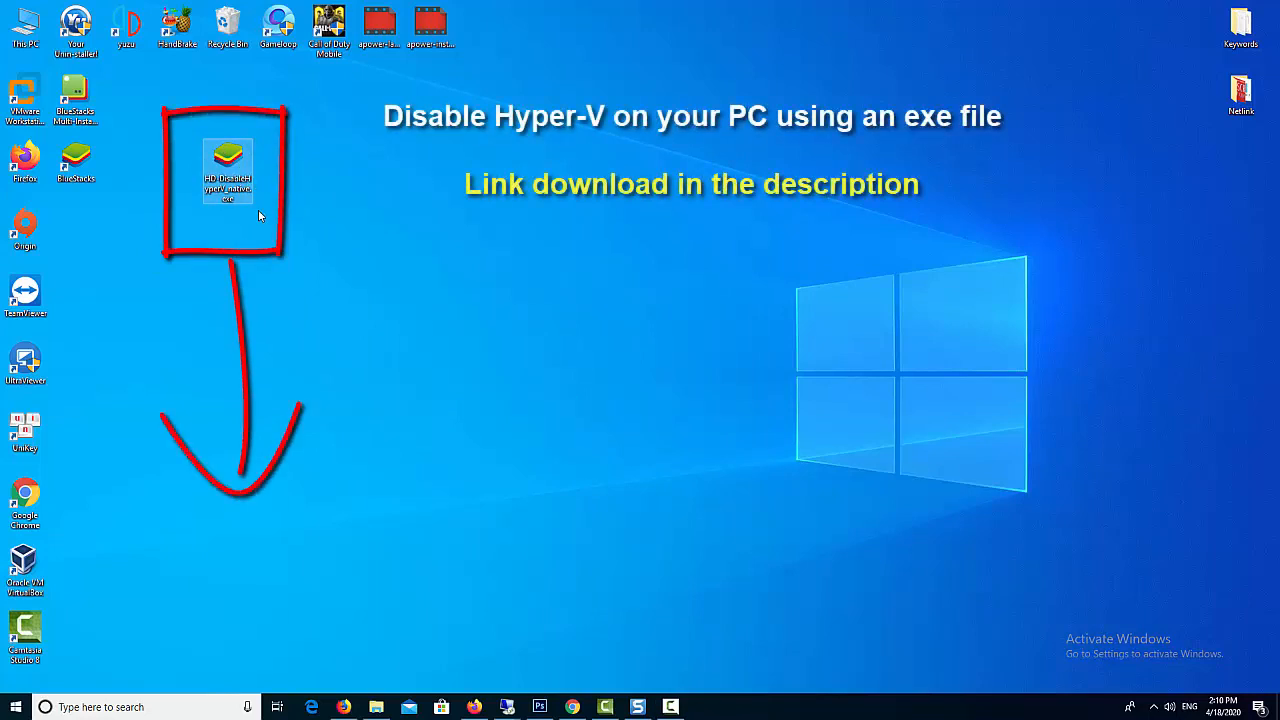
Step: Launch the Hyper-V disabling exe from the desktop and allow it to run past the security warning
double_click(228, 168)
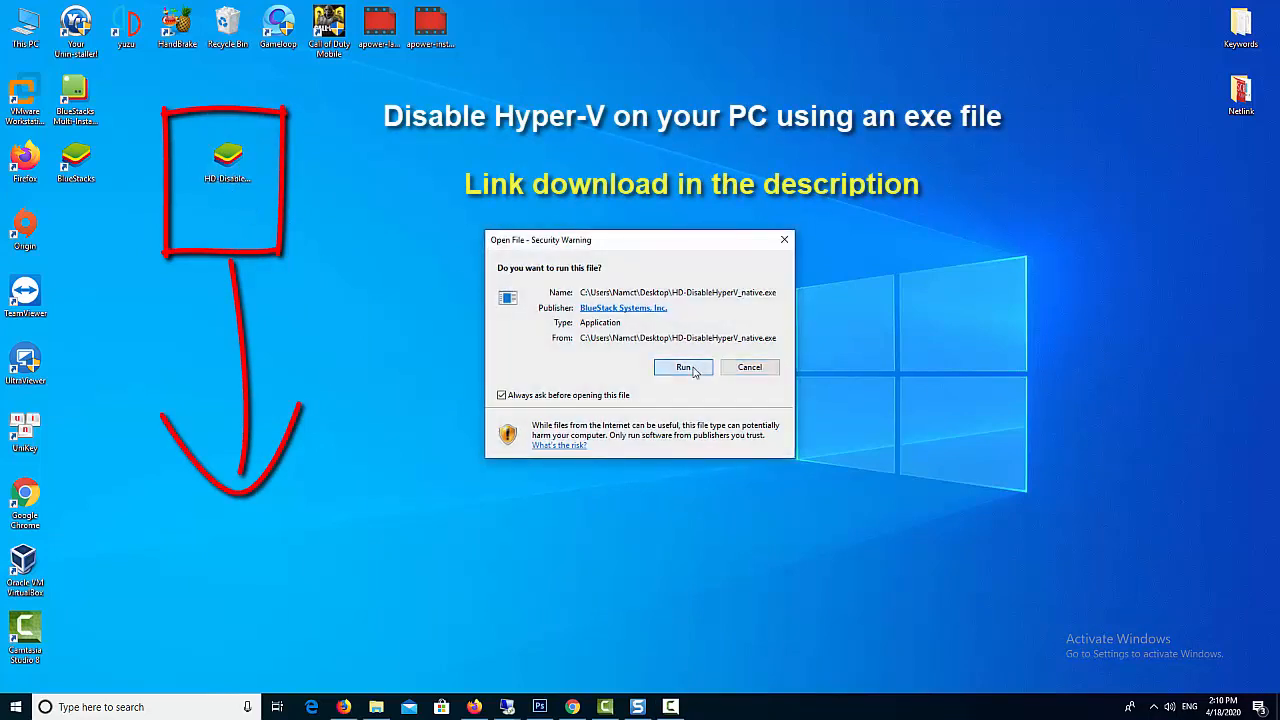
click(684, 368)
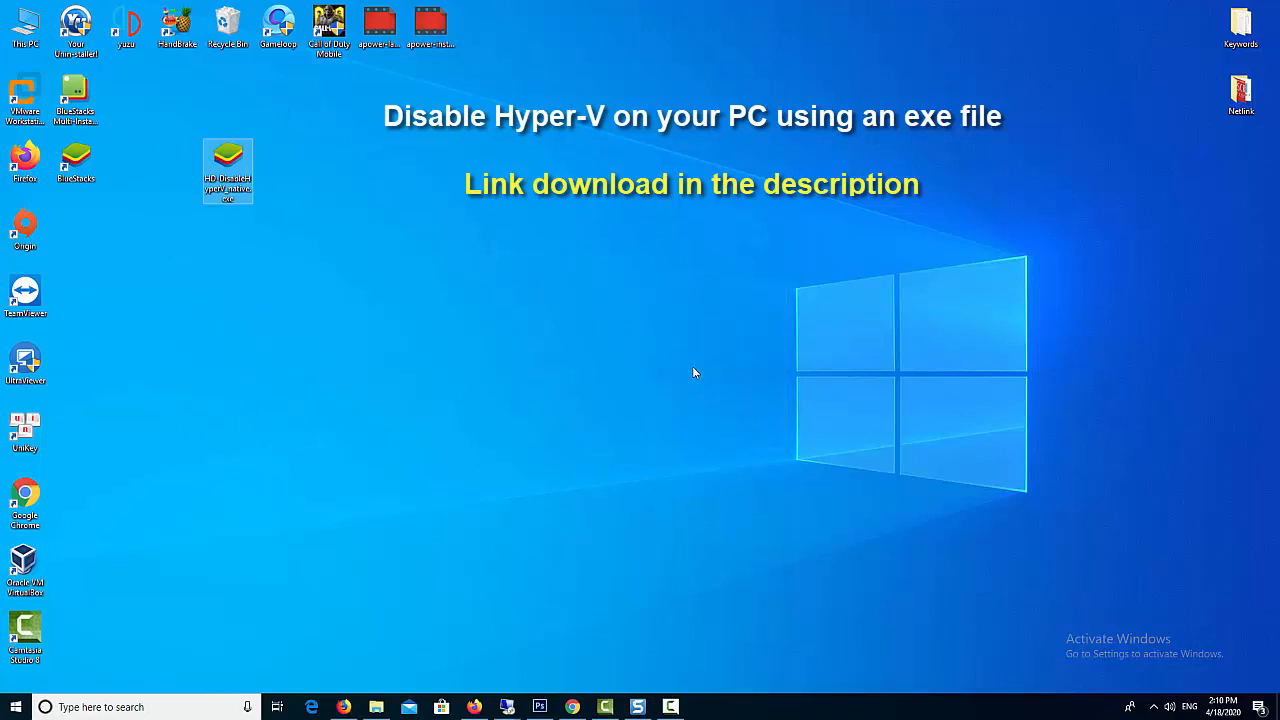
double_click(228, 170)
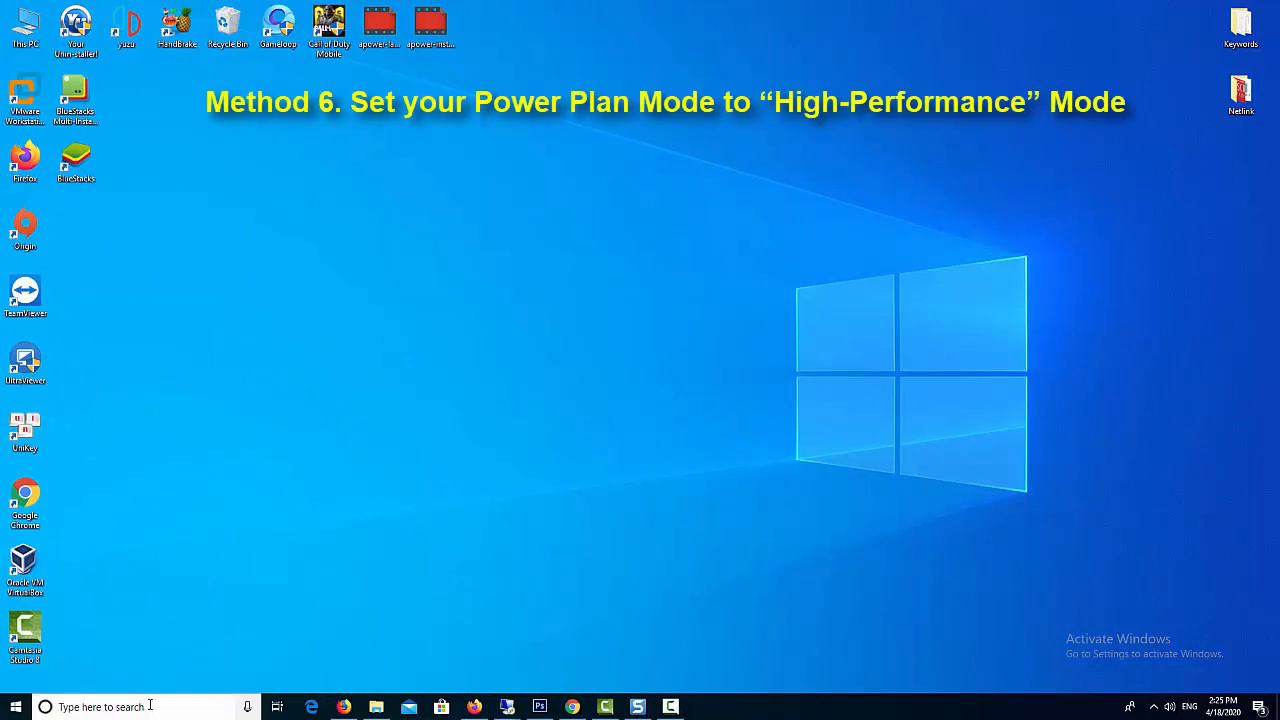
Step: Find Control Panel via the taskbar search and select the High performance plan in Power Options
text(contr)
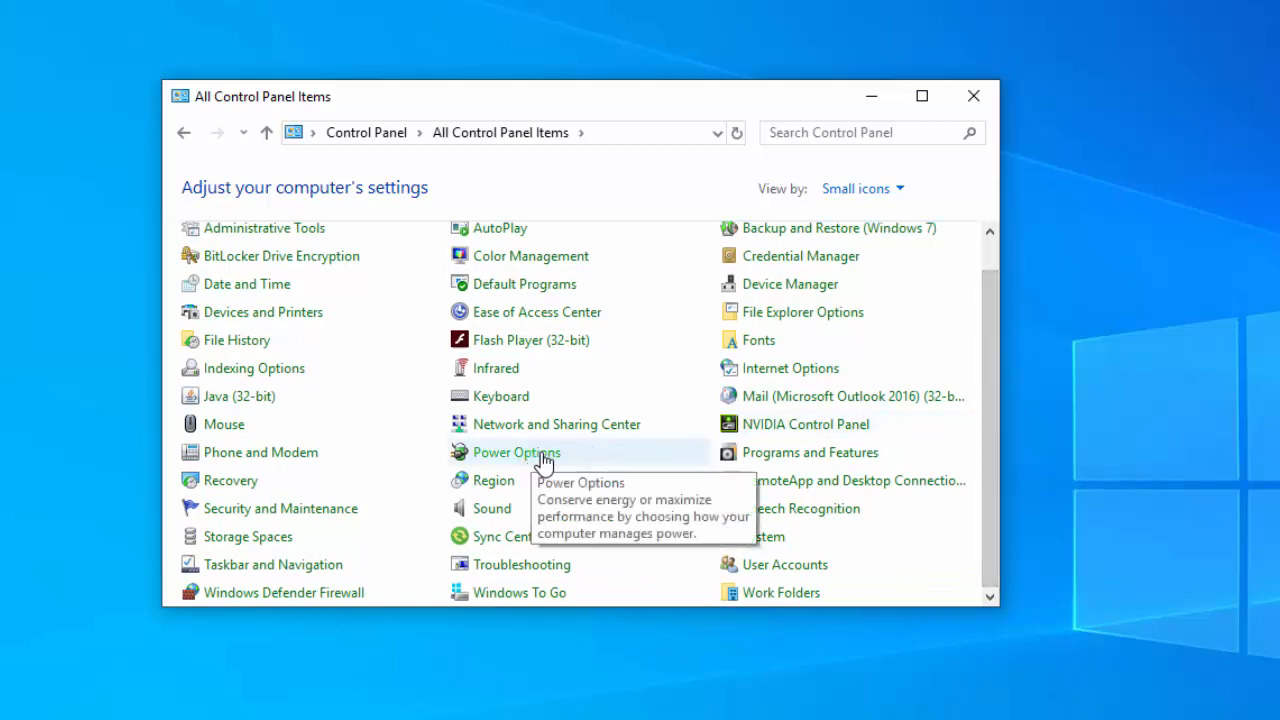
click(516, 452)
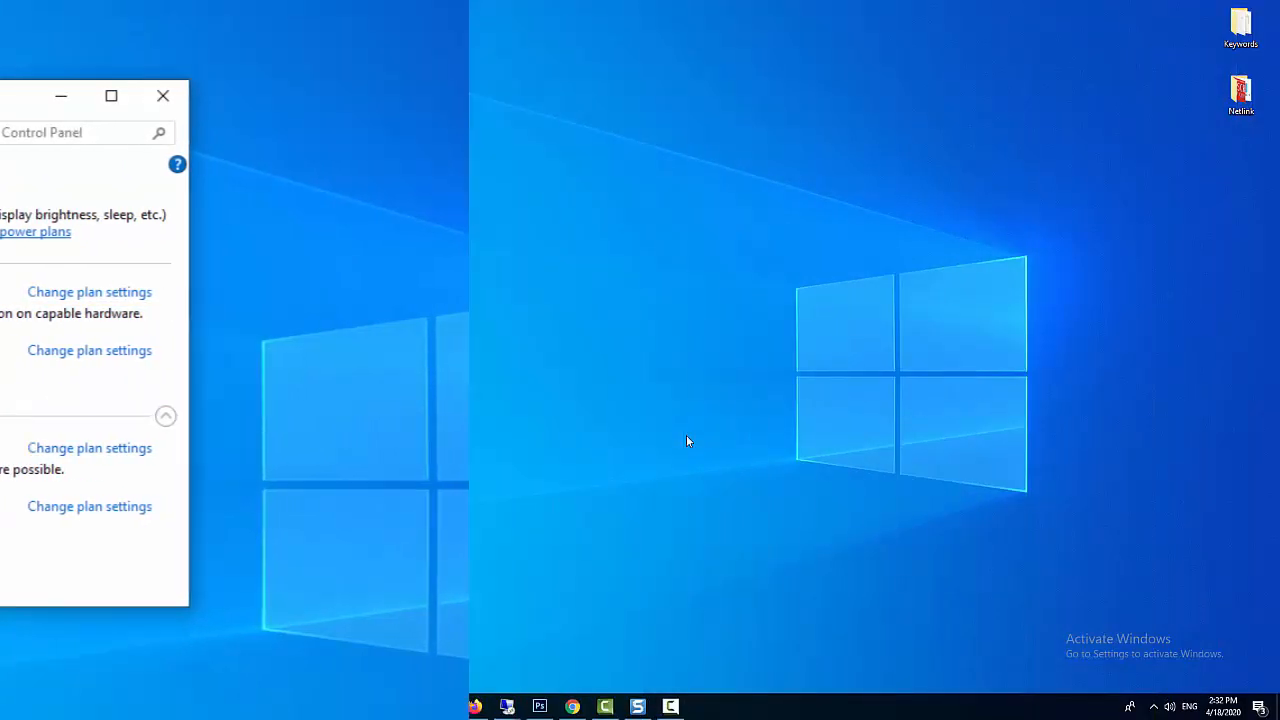
click(164, 96)
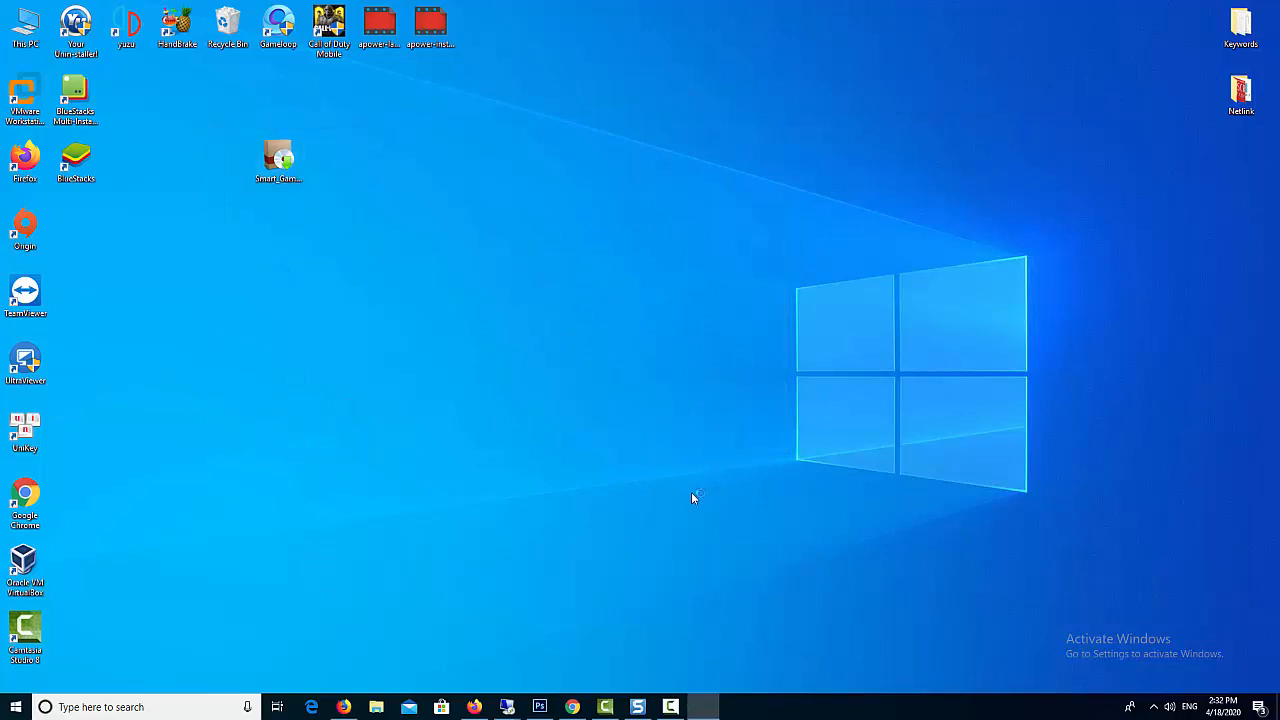
Step: Run the Smart Game Booster installer and accept its license agreement
double_click(278, 160)
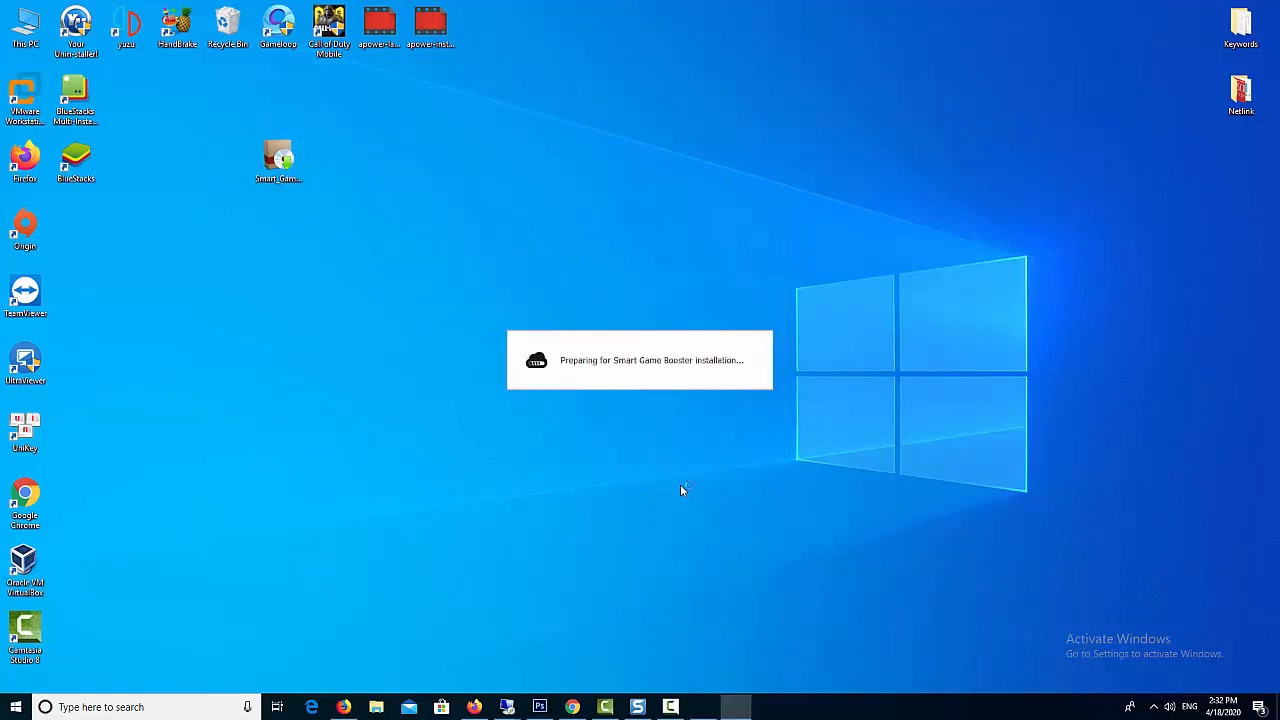
mouse_move(680, 486)
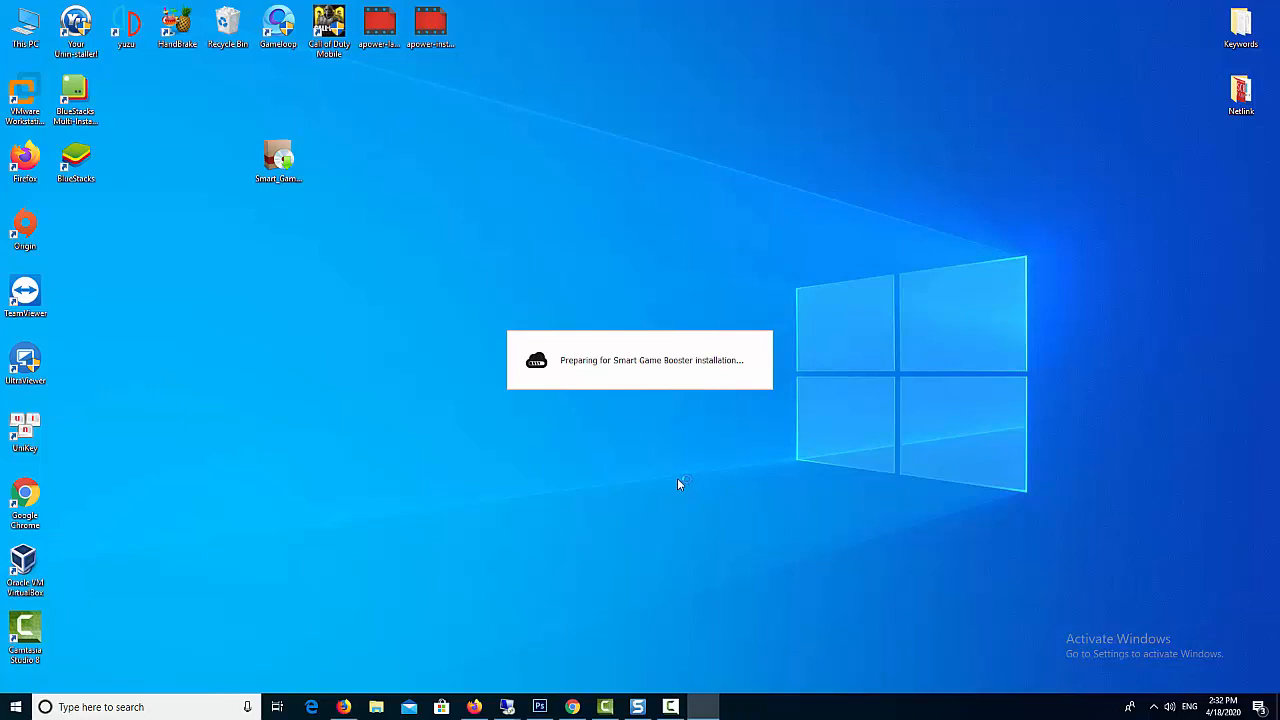
mouse_move(676, 480)
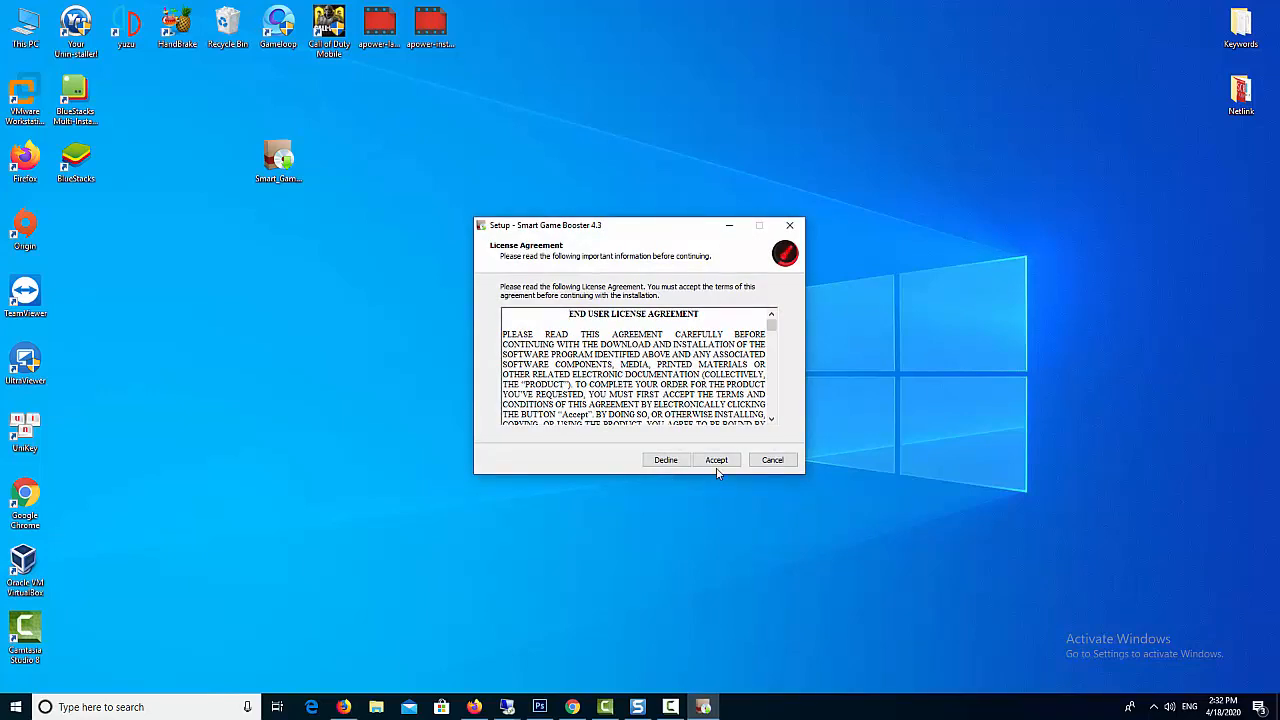
click(716, 458)
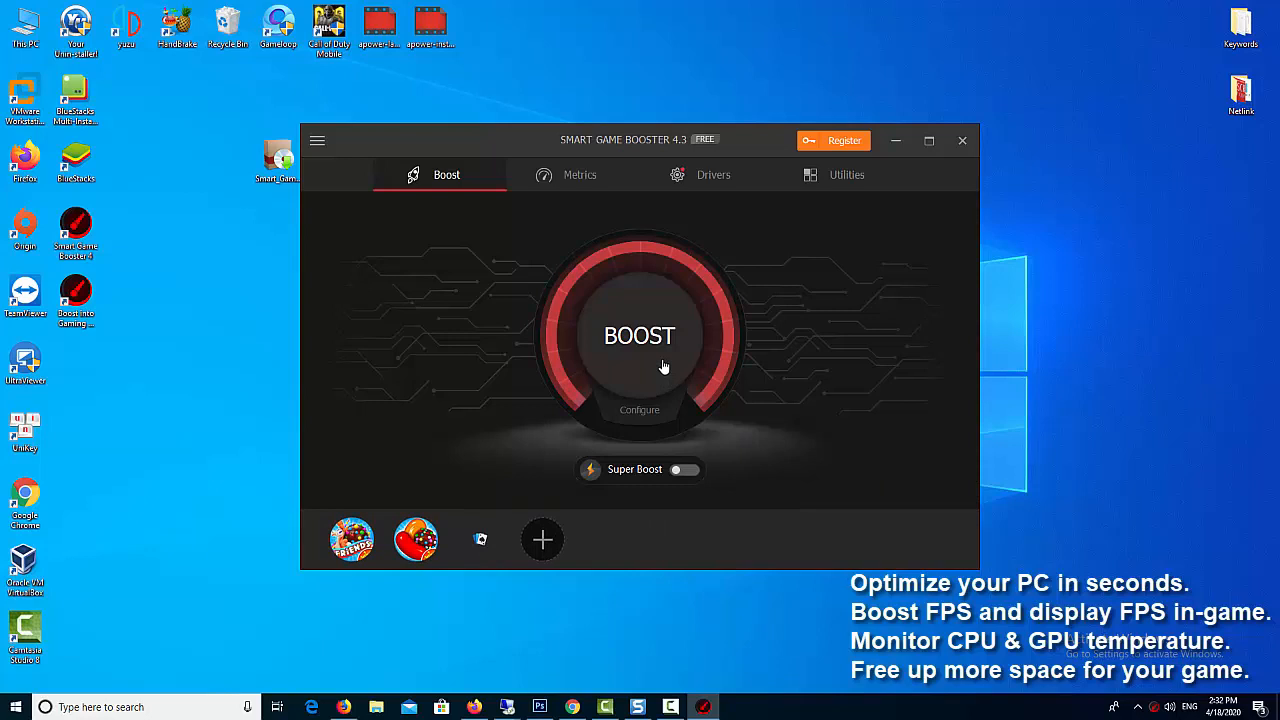
Step: Boost the PC and review the list of stopped processes and services
click(640, 336)
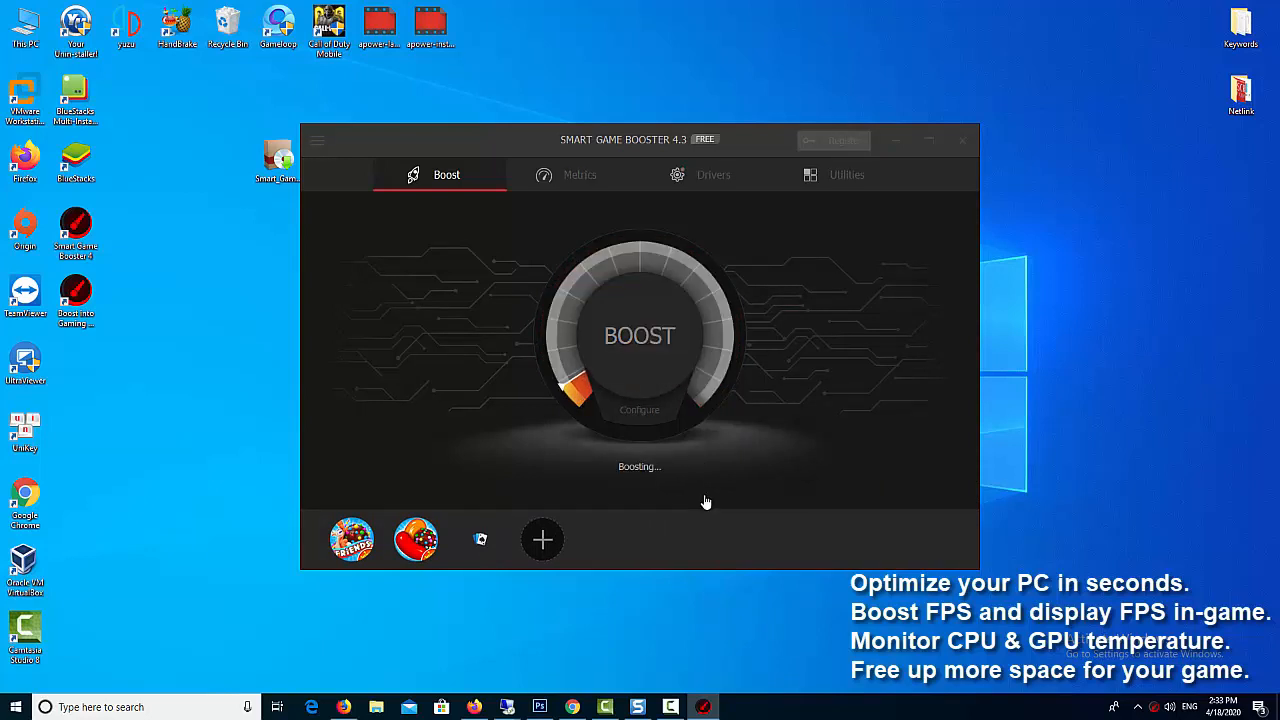
mouse_move(700, 528)
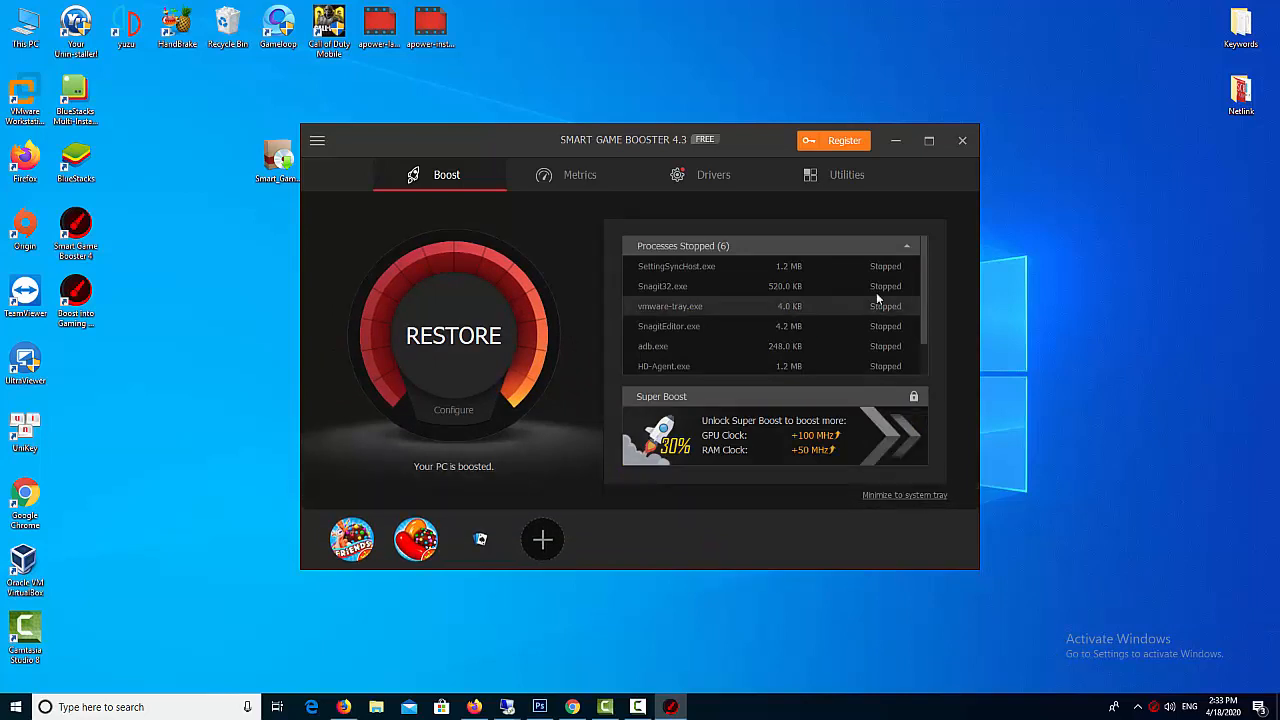
scroll(down, 3)
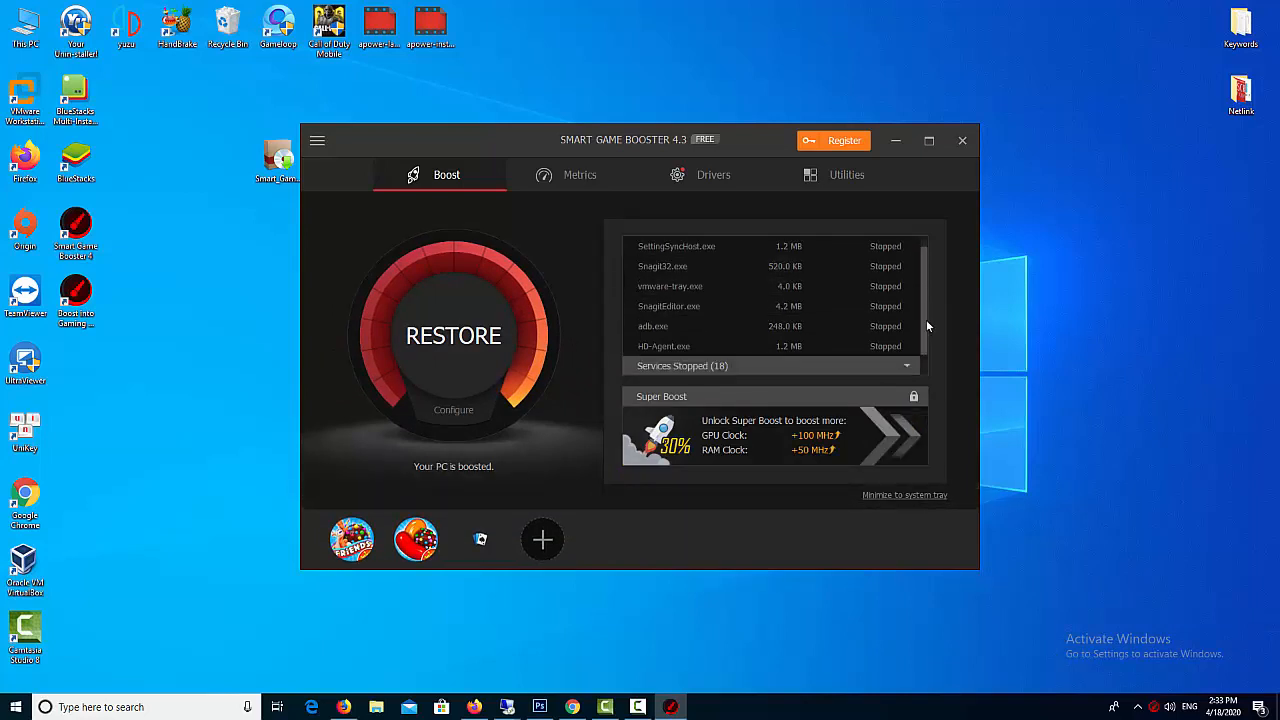
scroll(down, 3)
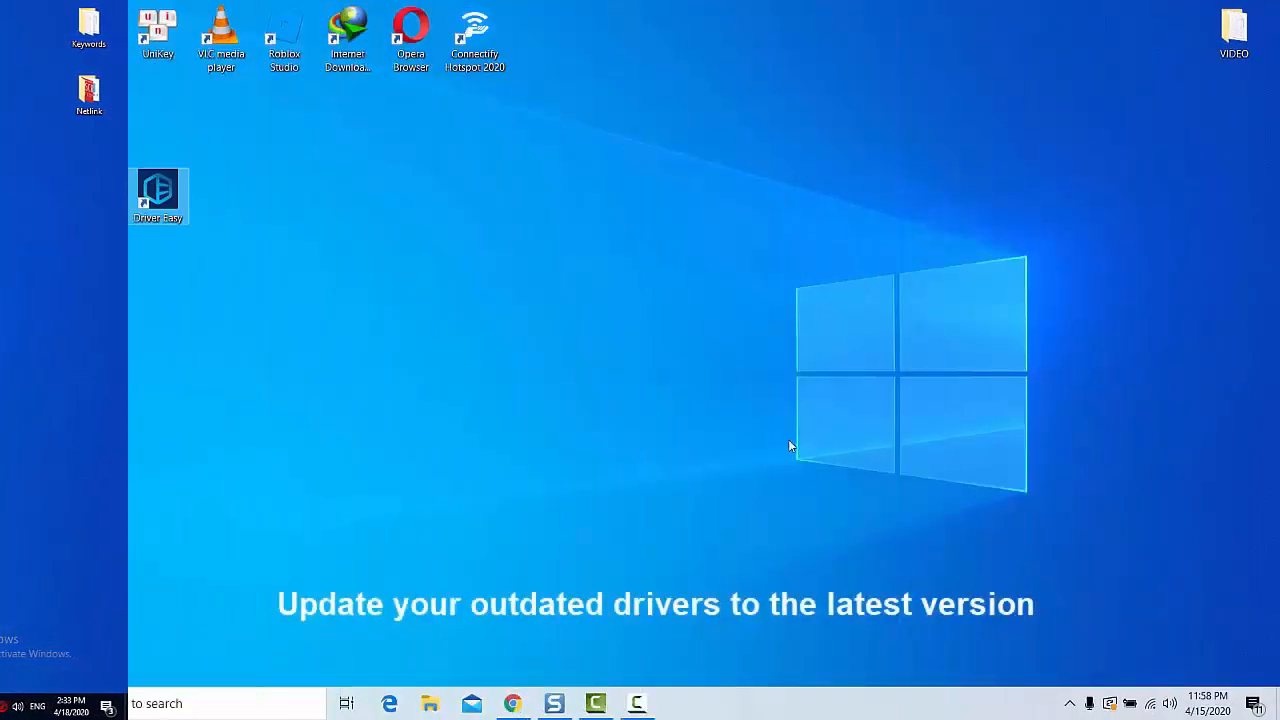
Step: Start Driver Easy from its desktop icon
double_click(158, 188)
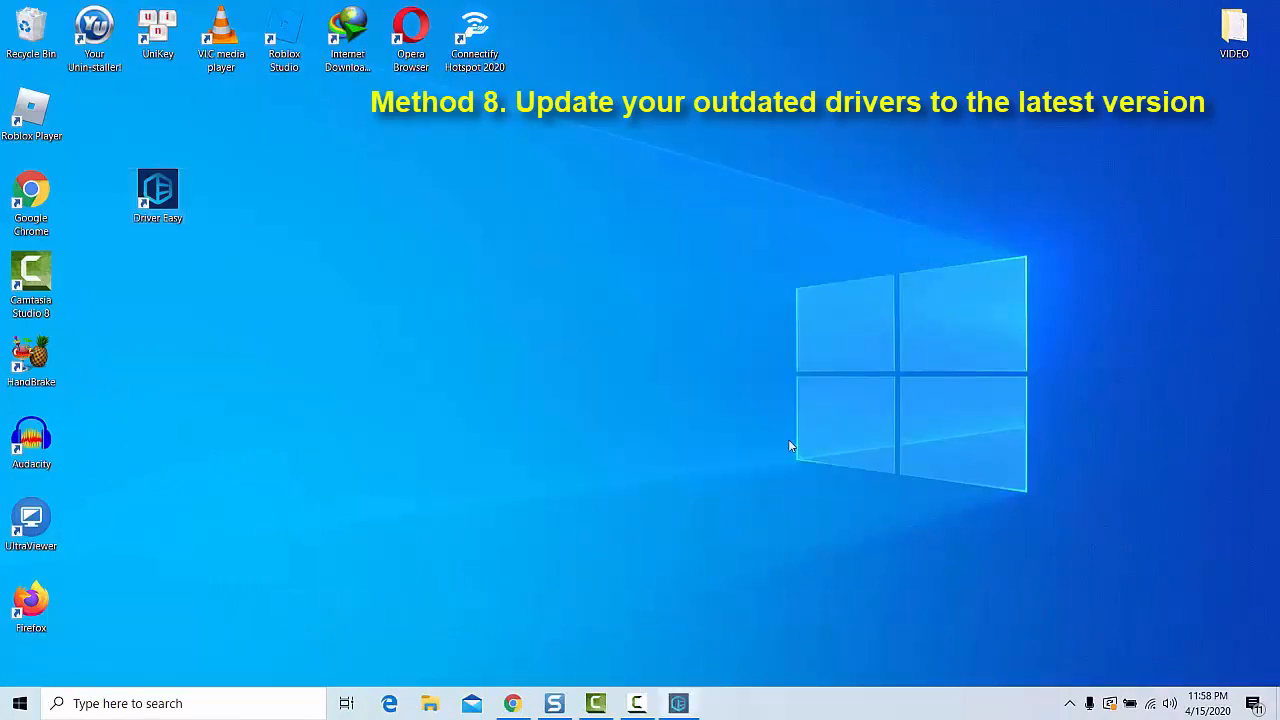
double_click(156, 190)
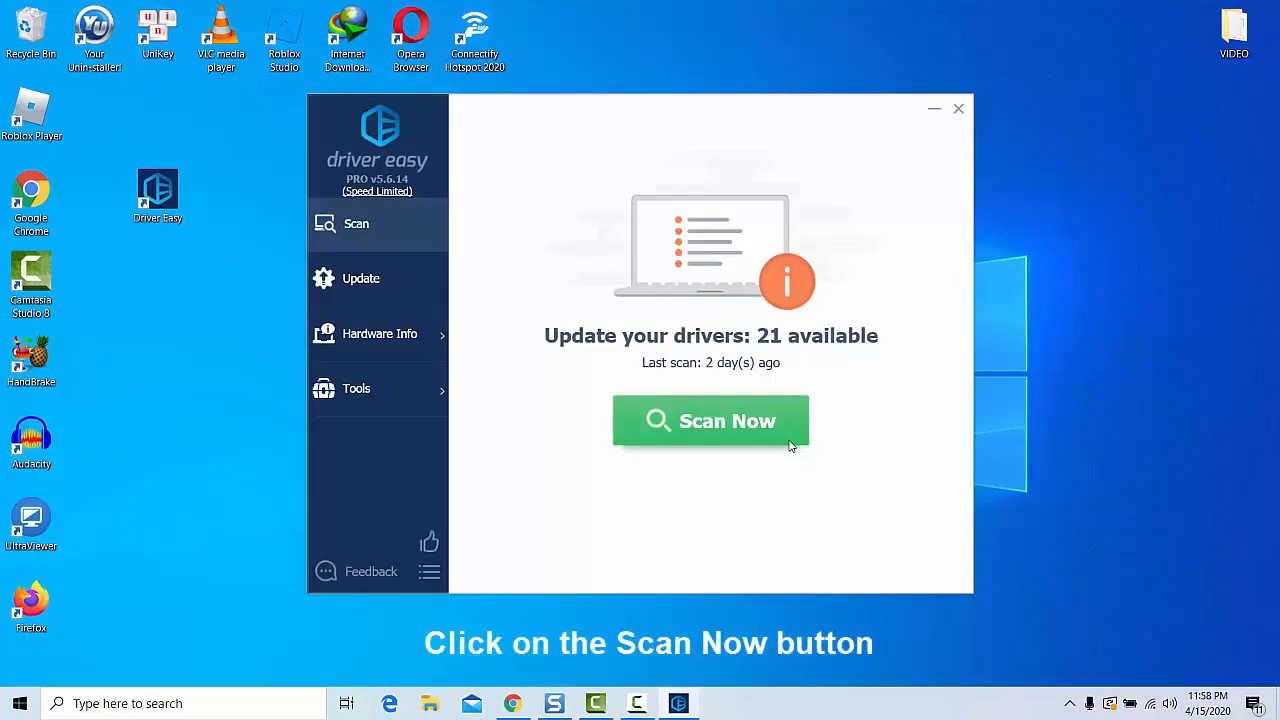
Step: Scan for outdated drivers and run Update All on the 21 found
click(710, 420)
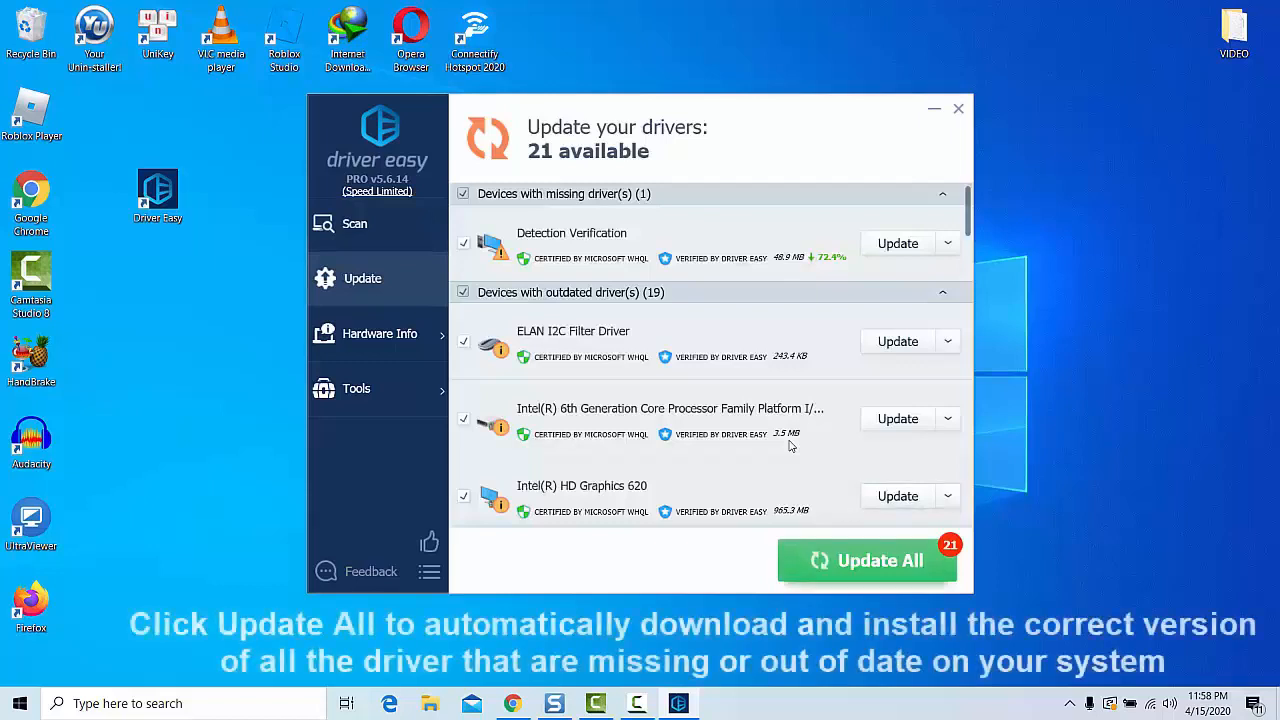
click(866, 560)
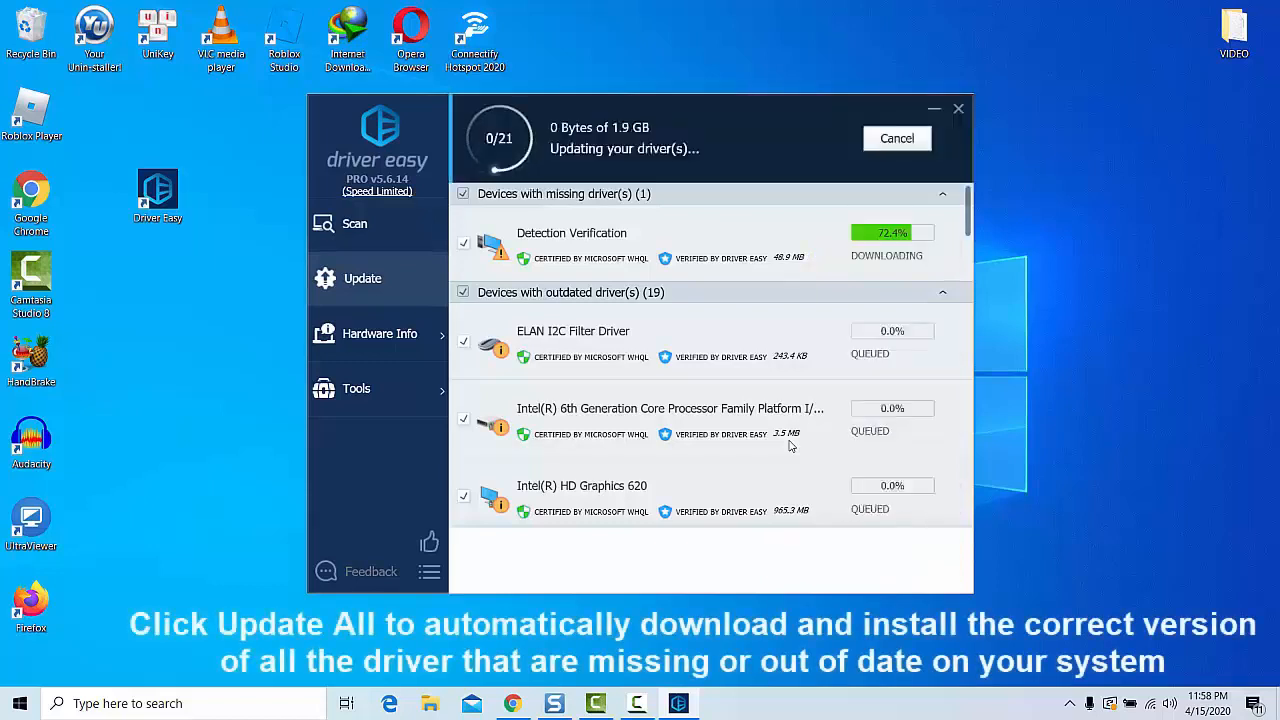